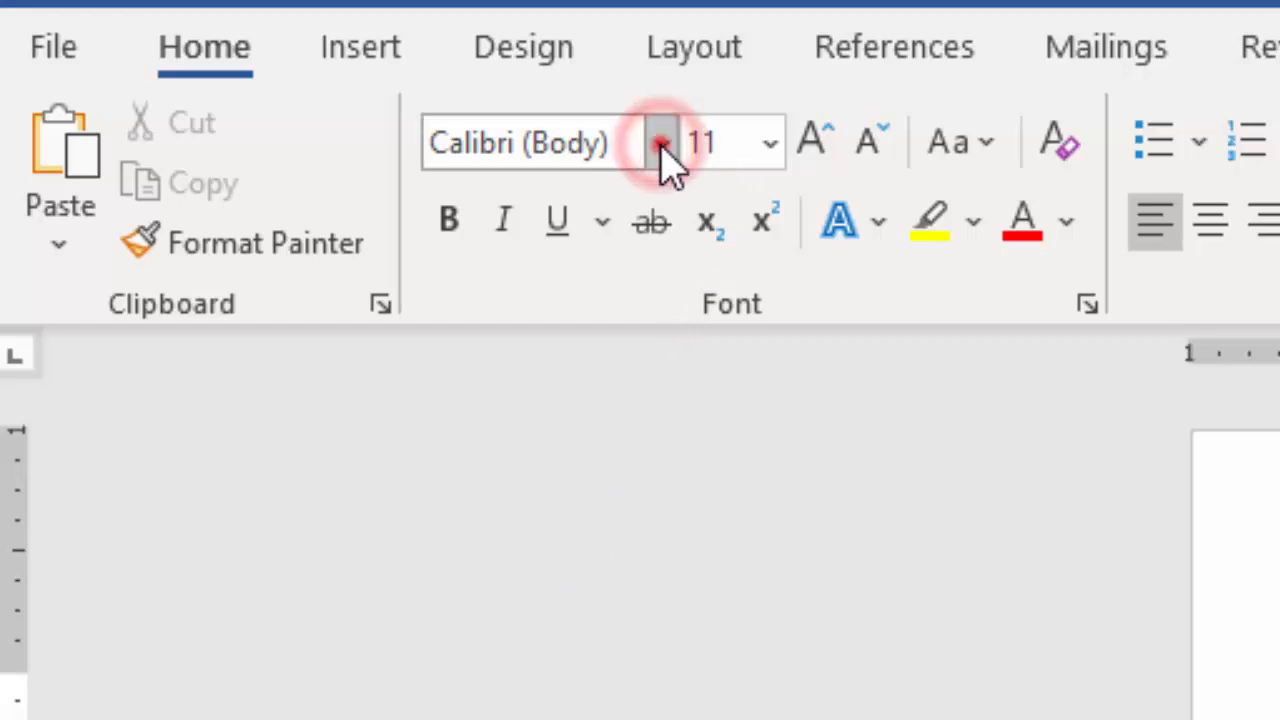
Set the typing font to Times New Roman, size 12
left_click(660, 142)
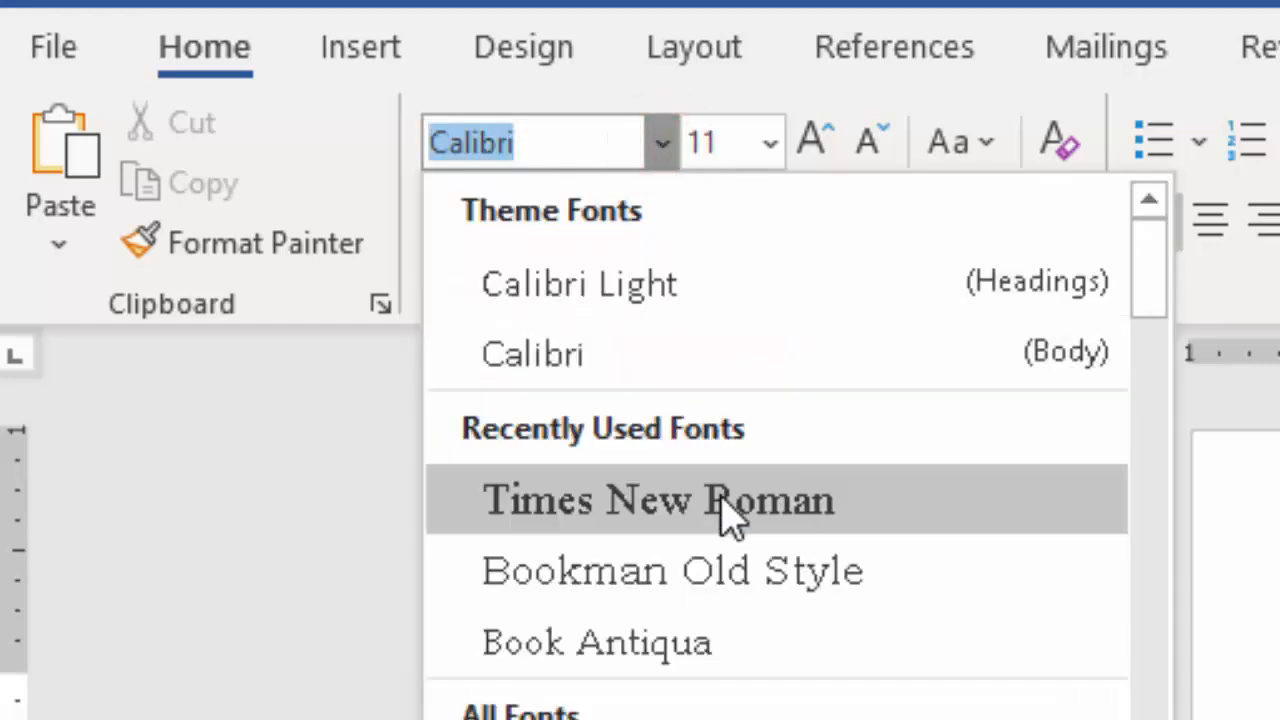
left_click(658, 500)
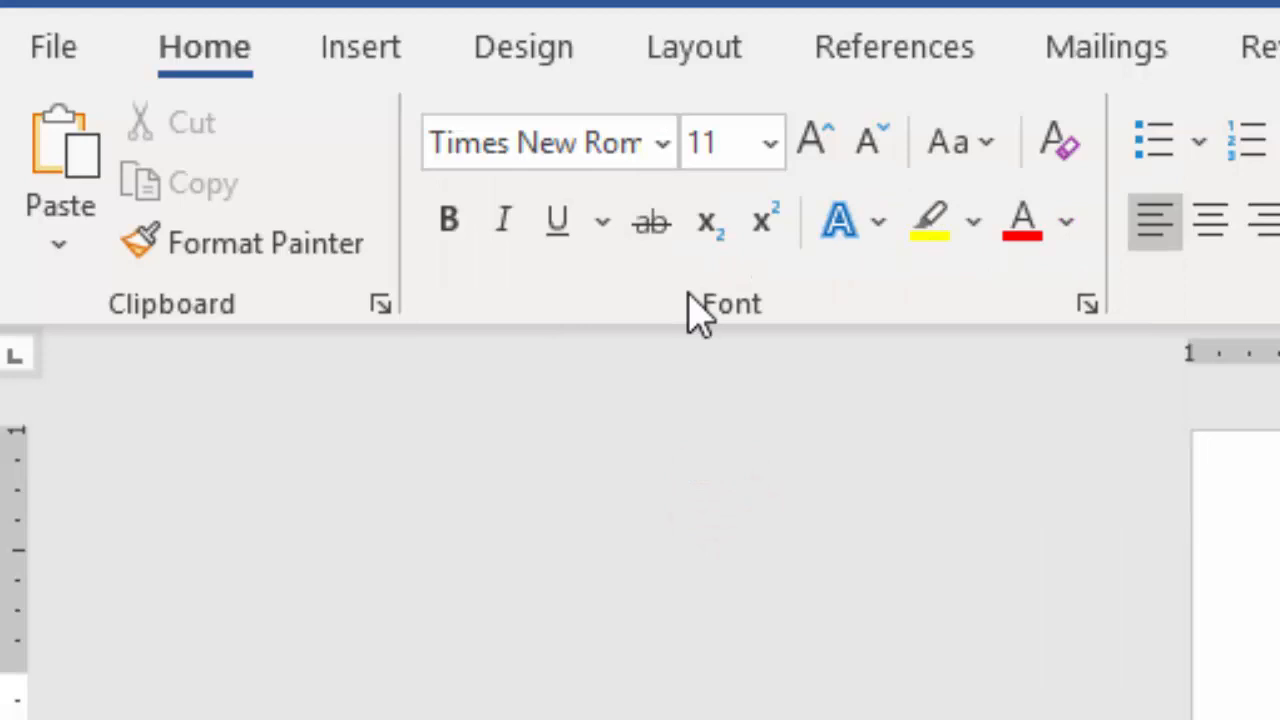
left_click(769, 142)
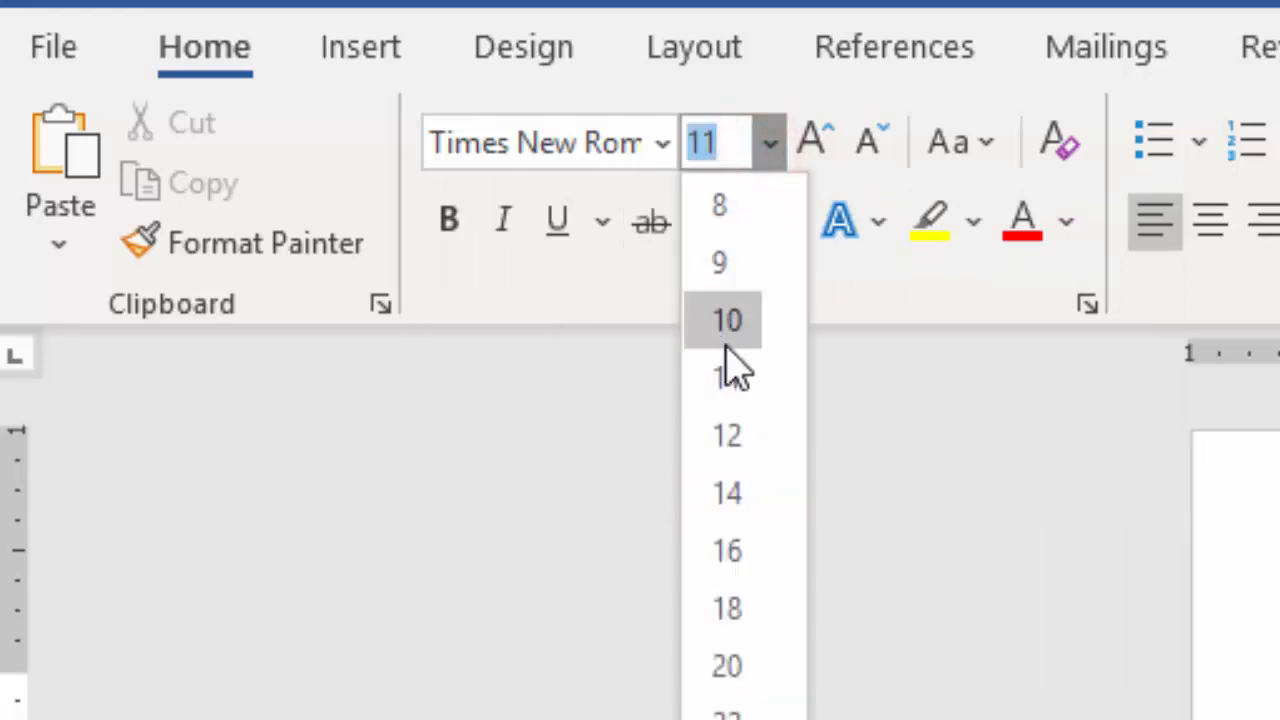
left_click(726, 435)
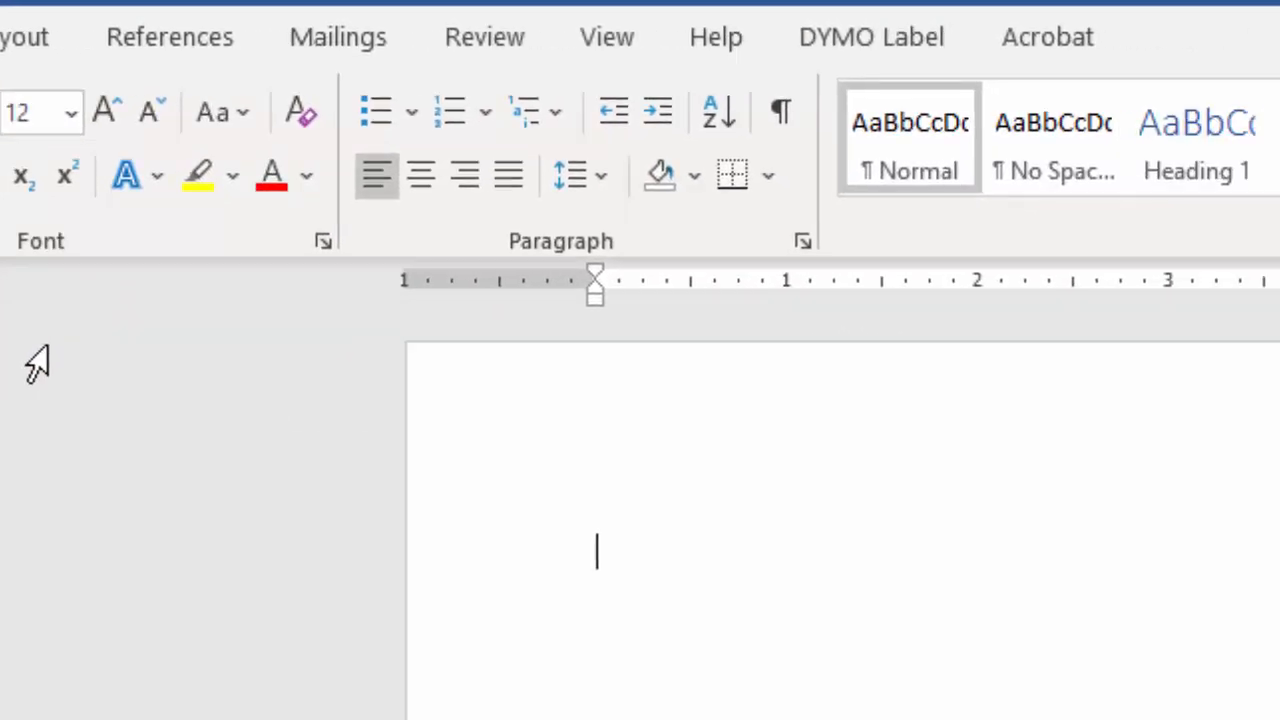
mouse_move(752, 250)
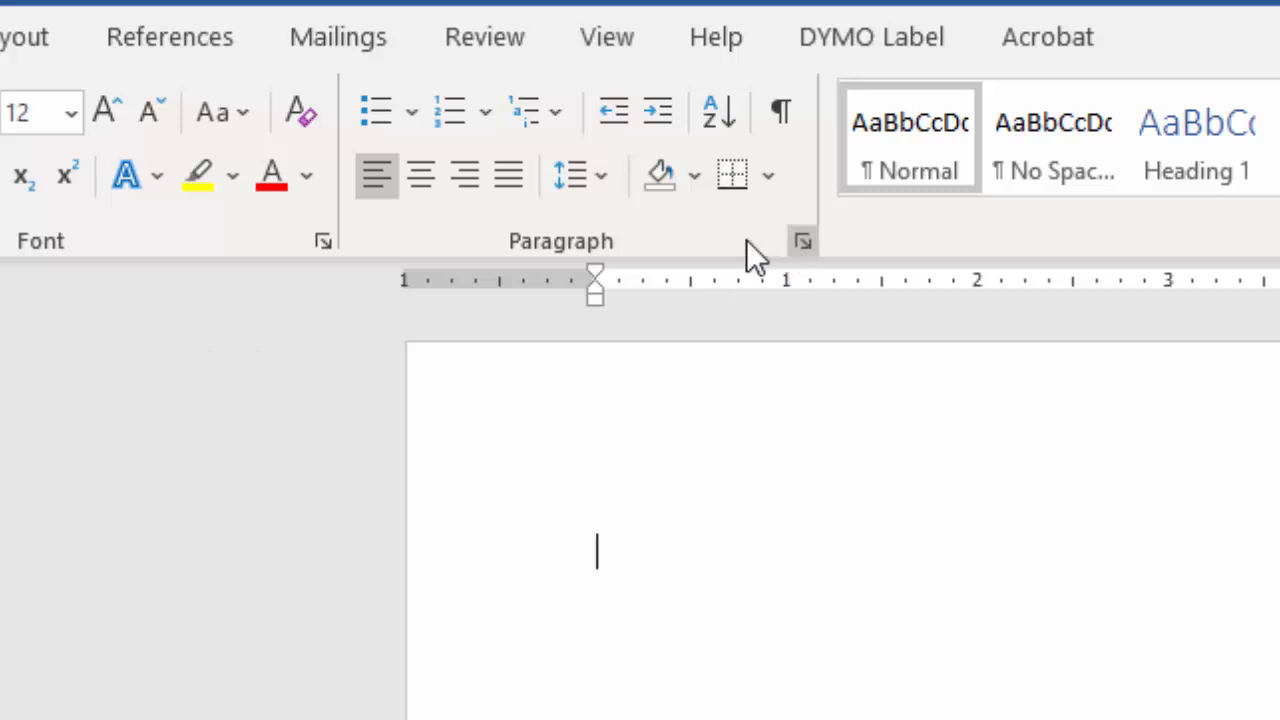
Apply 2.0 line spacing and remove the space after paragraphs
left_click(571, 174)
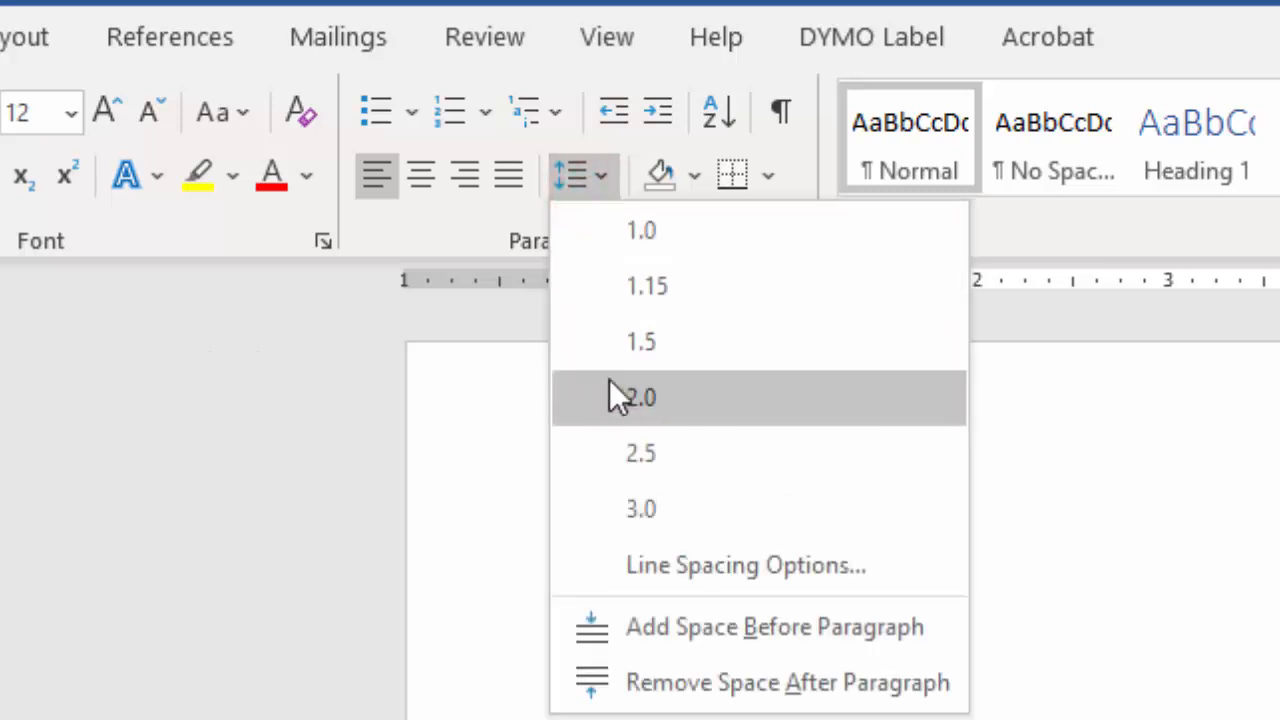
left_click(640, 397)
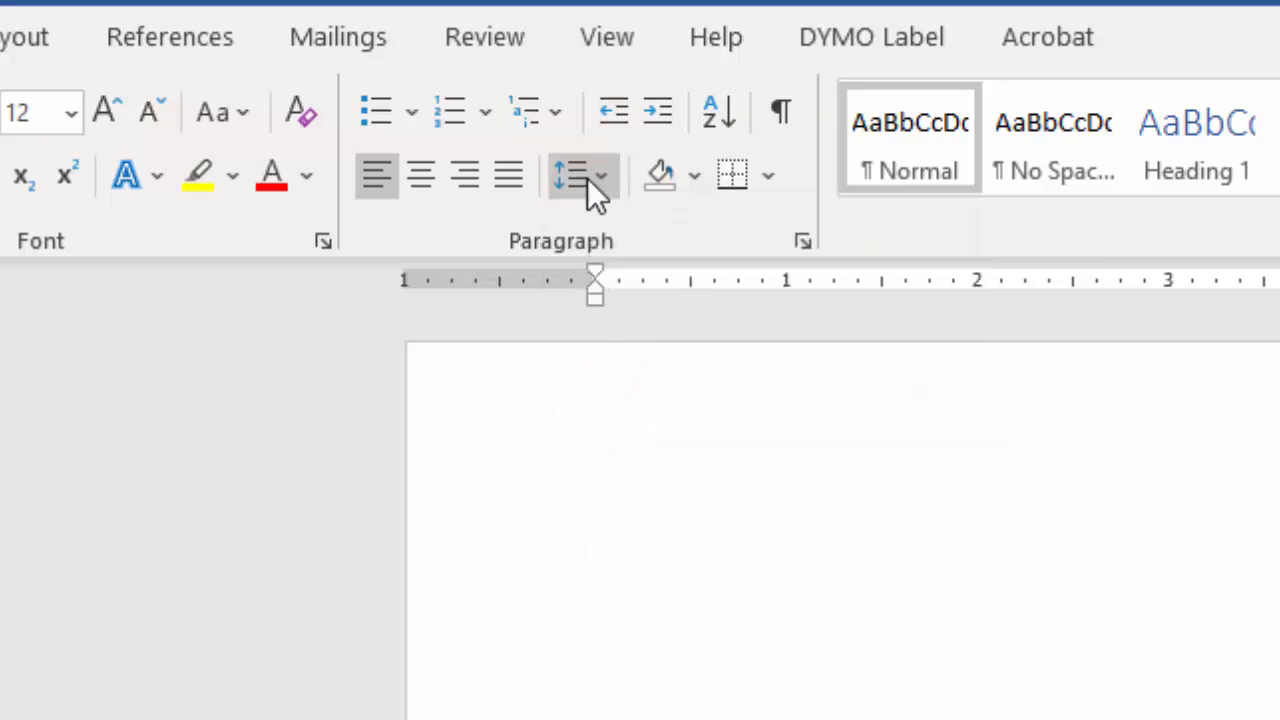
left_click(600, 175)
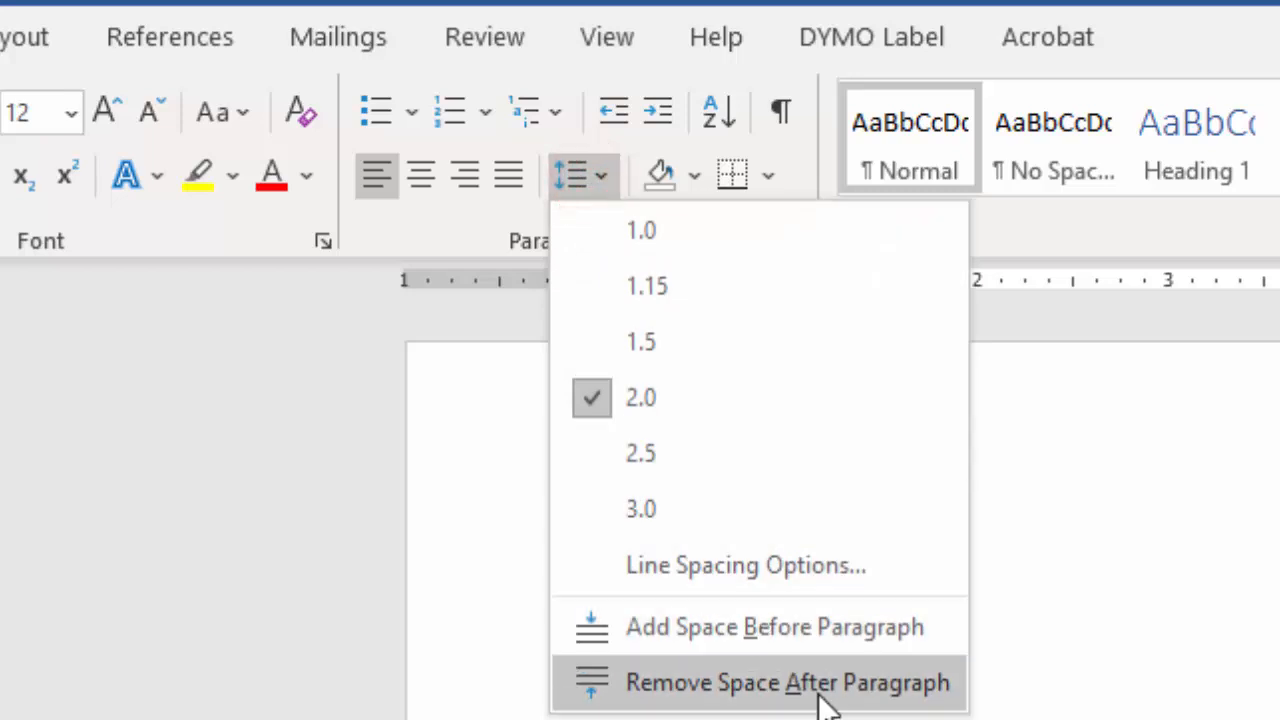
left_click(787, 682)
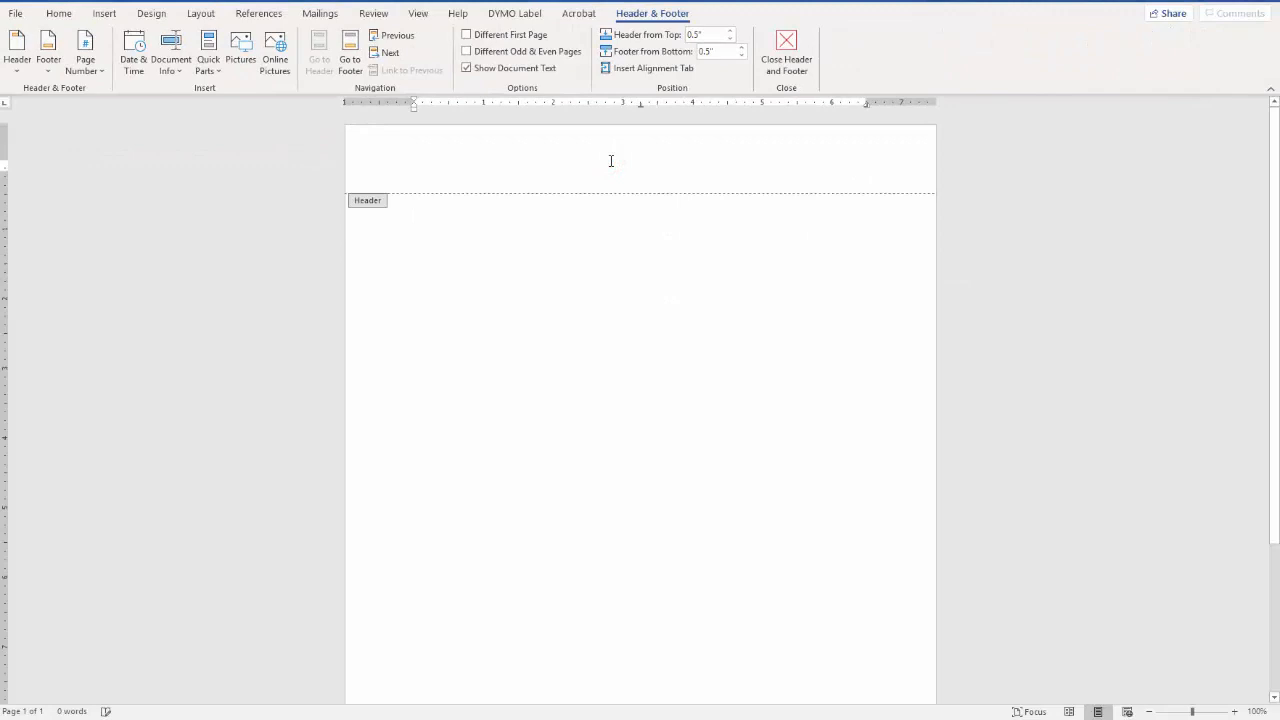
Insert a Plain Number 3 page number in the header, preceded by the surname 'Crews'
left_click(85, 48)
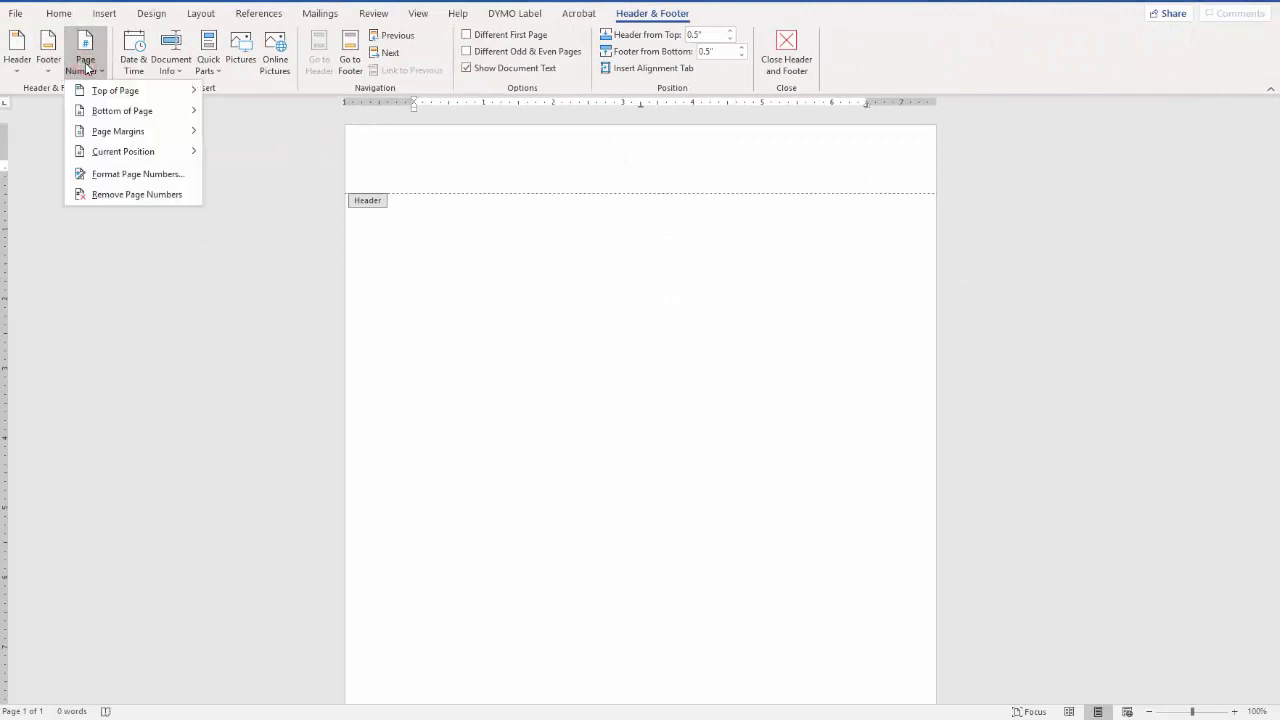
left_click(115, 90)
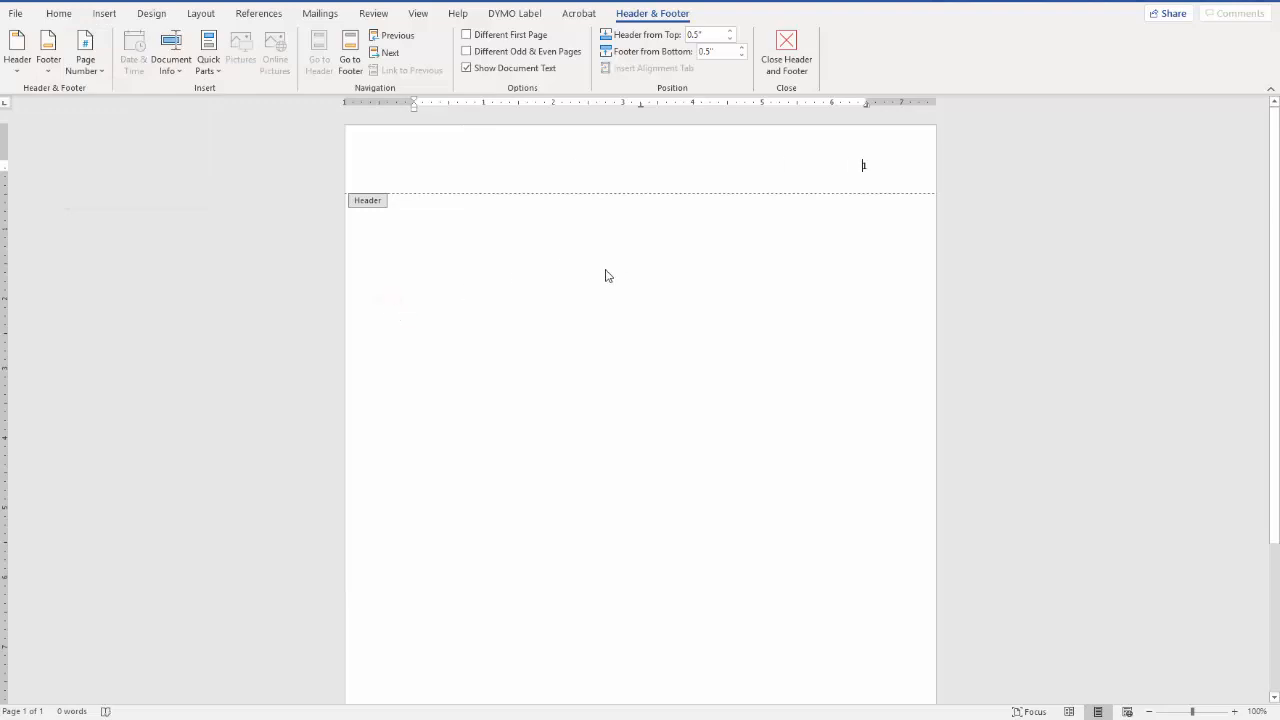
type("Crews")
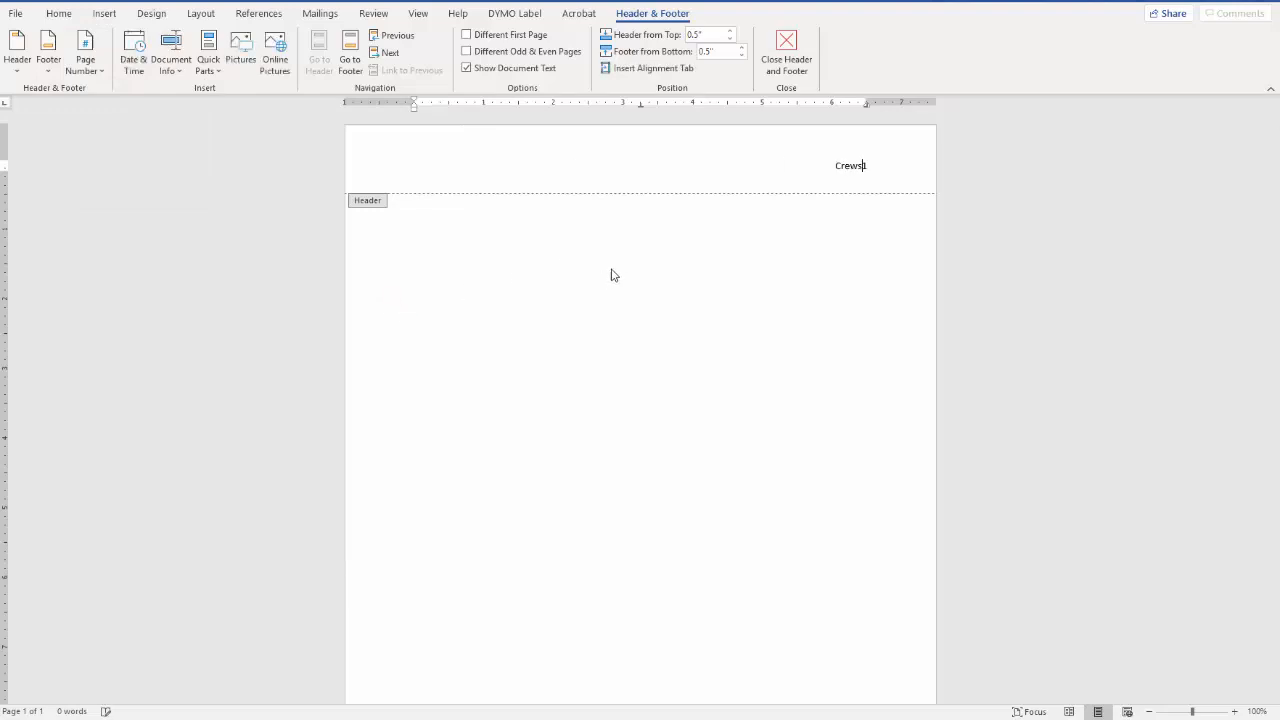
type("1")
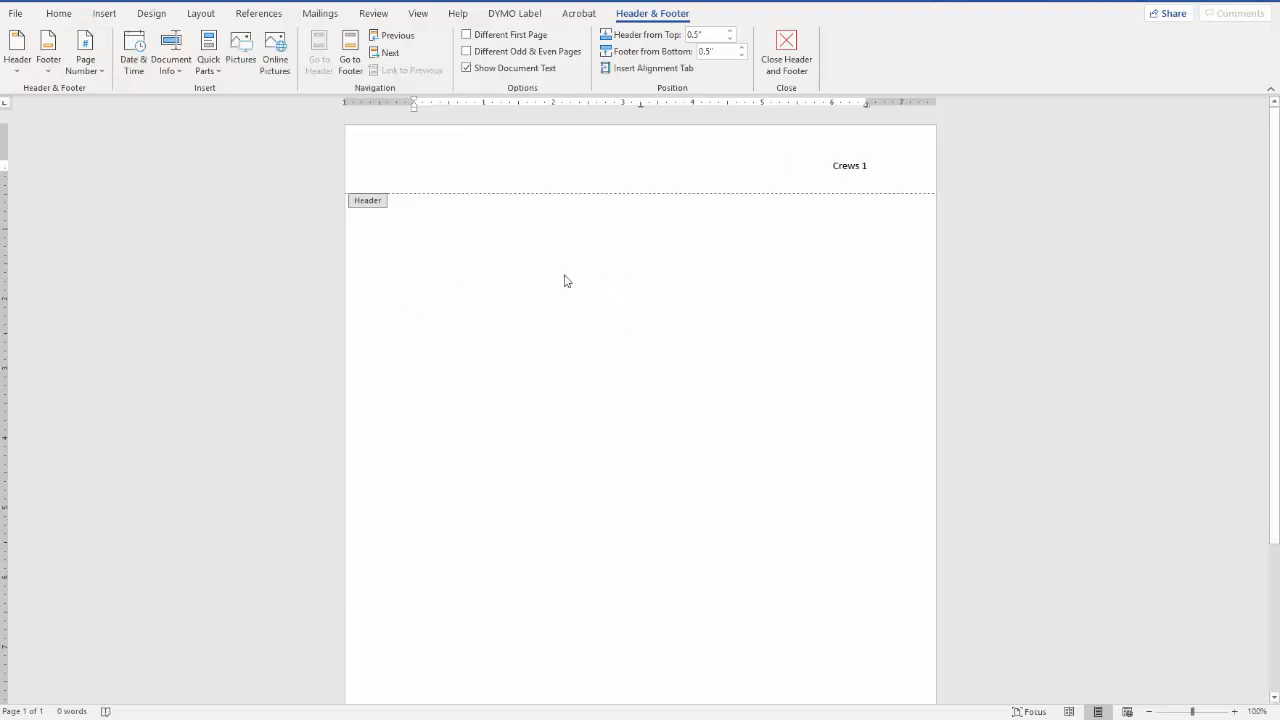
left_click(786, 50)
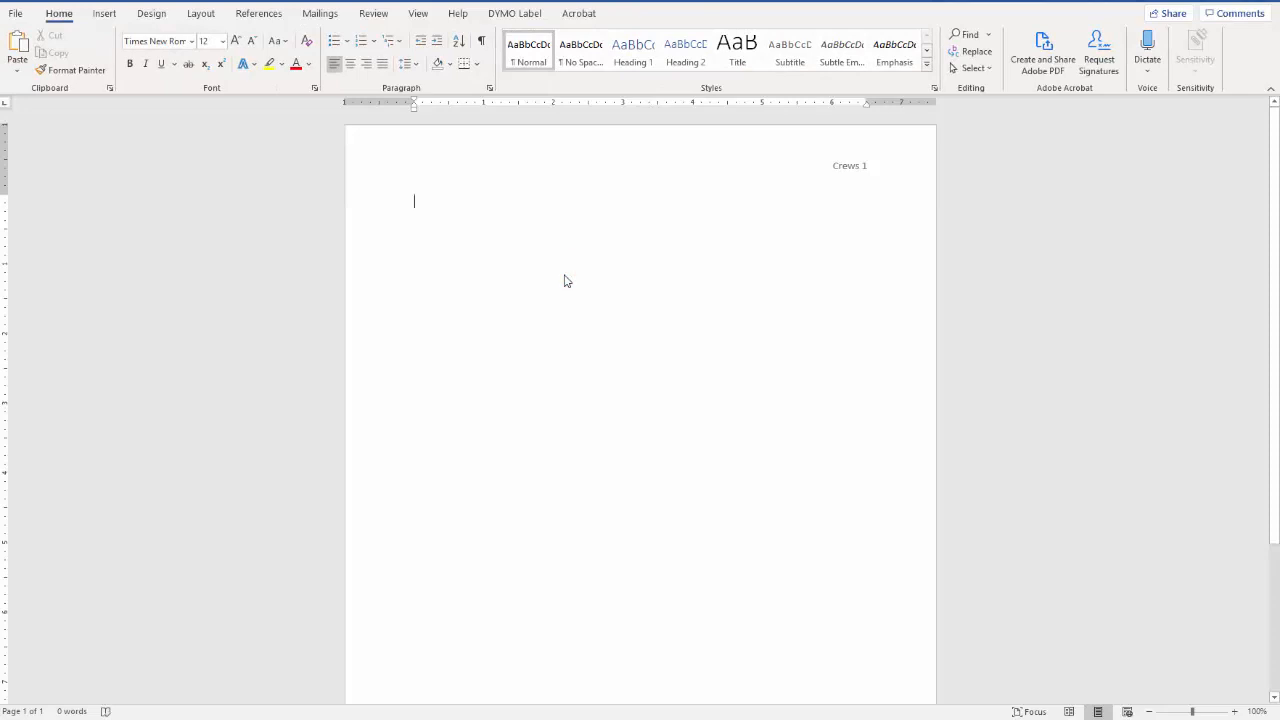
type("Meghan C")
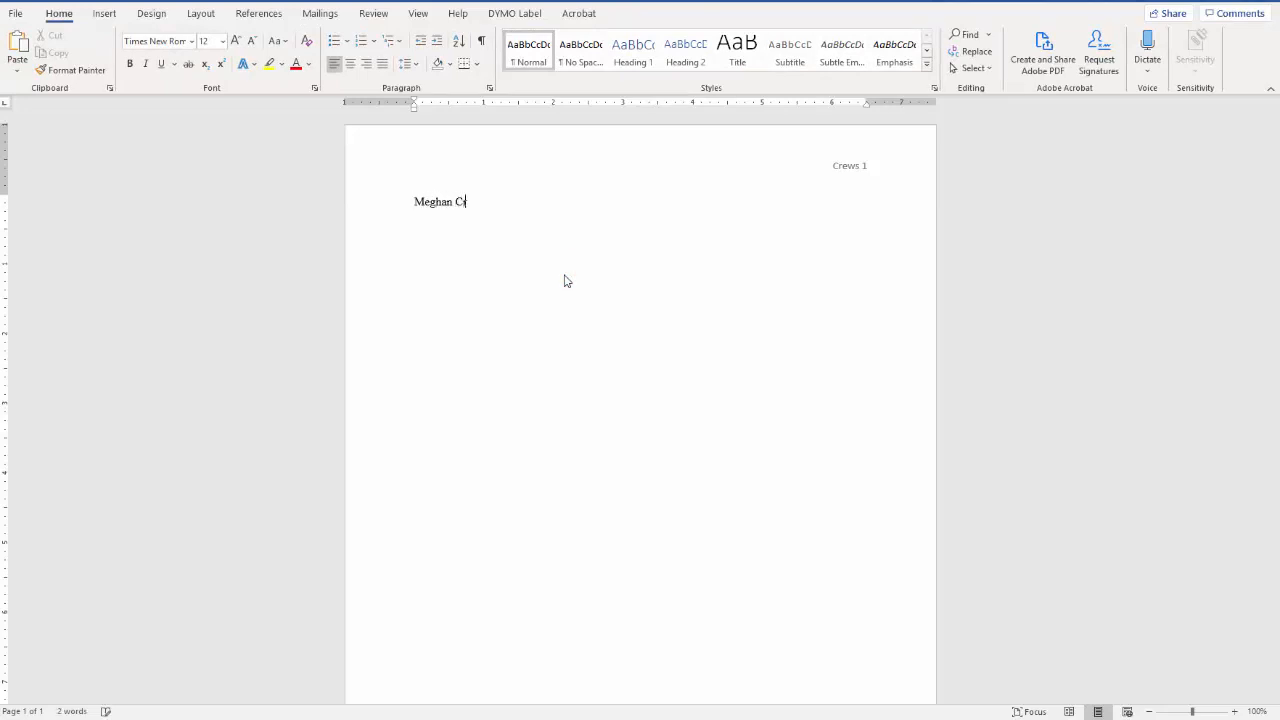
type("rews")
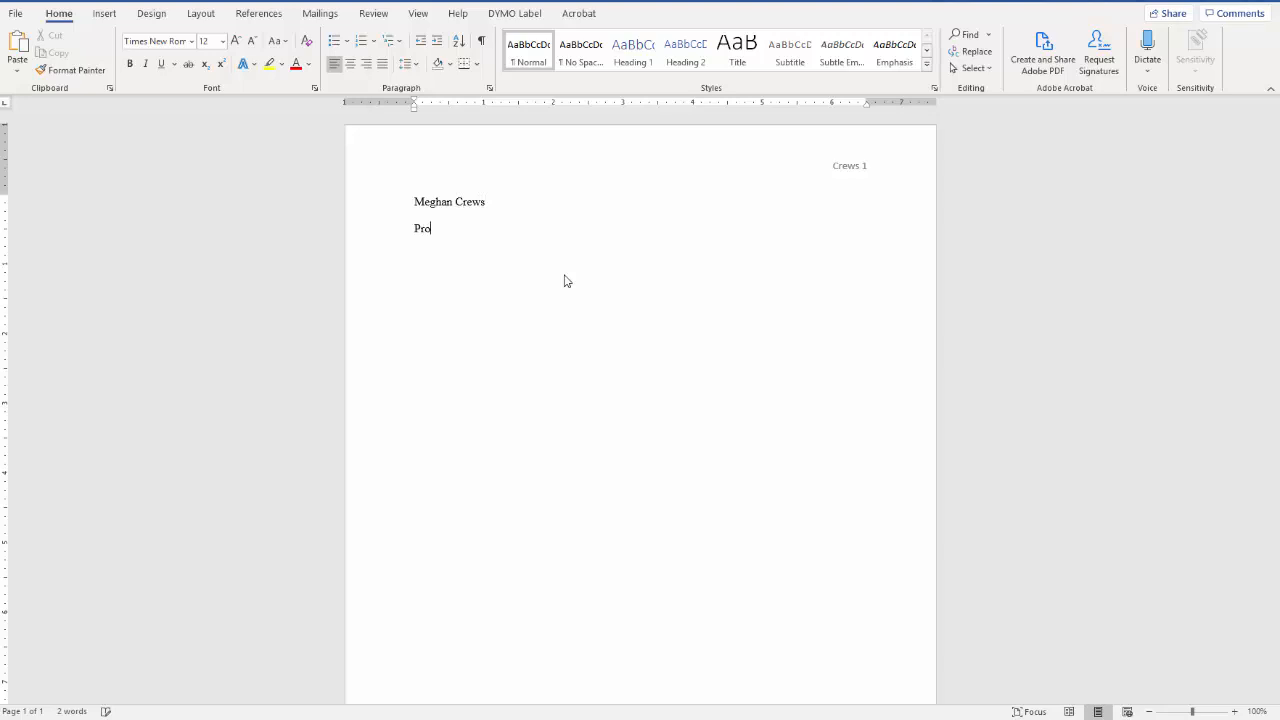
type("fessor Jones")
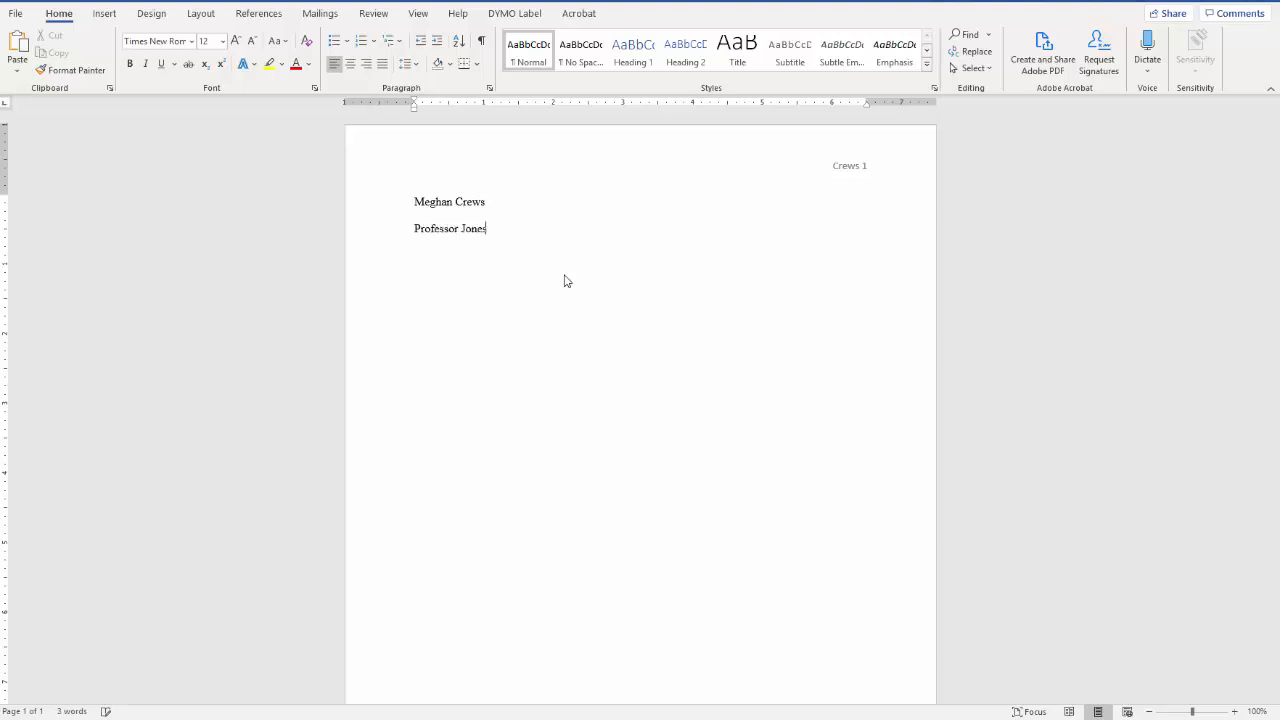
type("E")
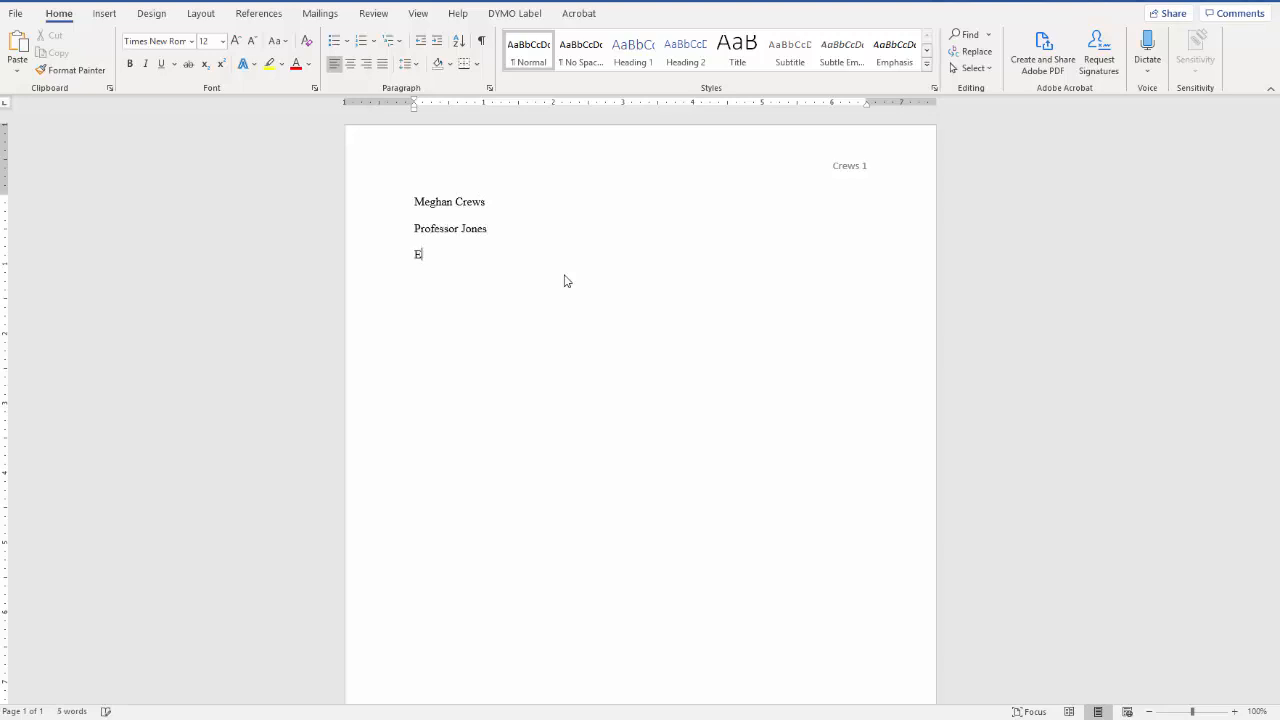
type("ENG 1101")
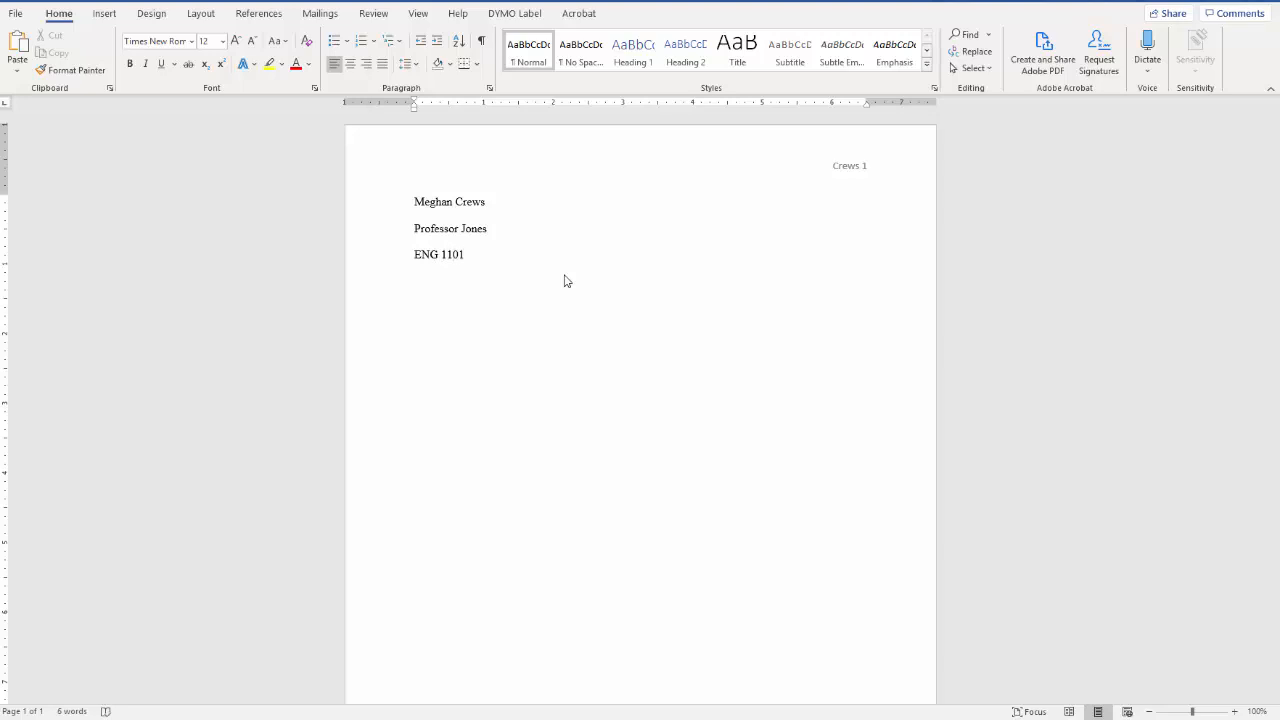
type("16 D")
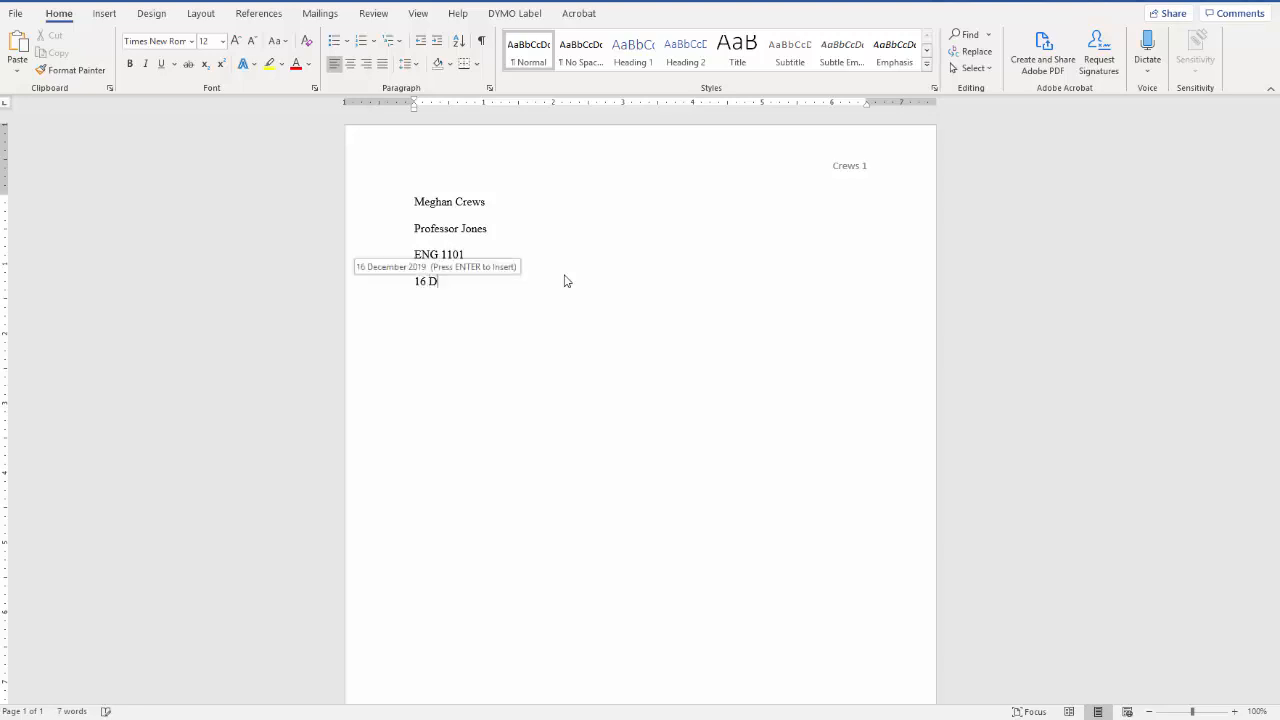
type("ecember 2019")
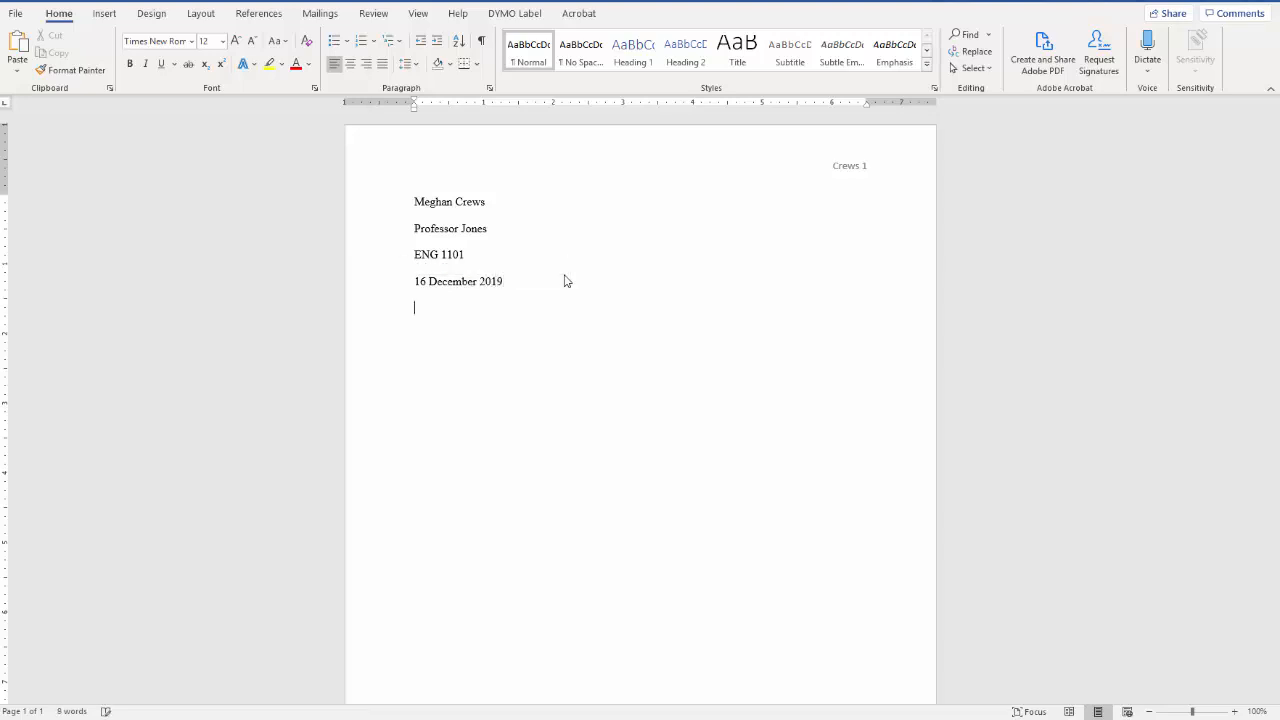
Center the line and type the title 'Title of the Paper'
left_click(350, 63)
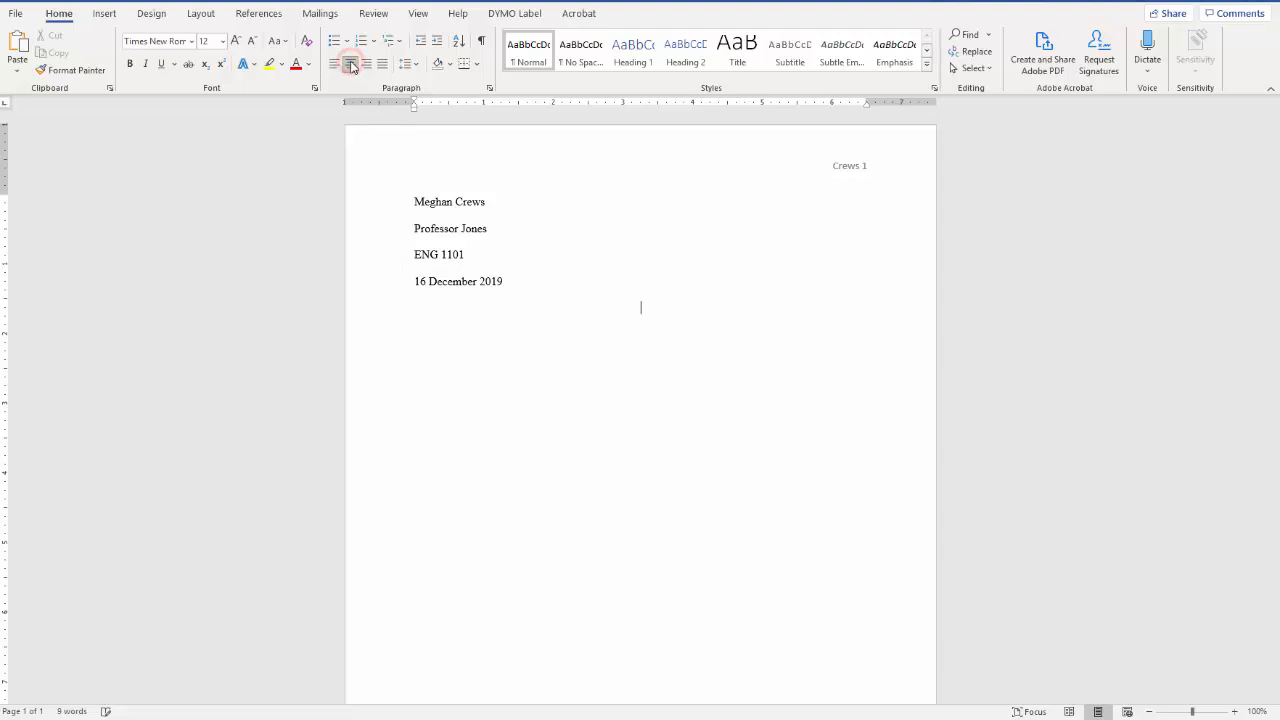
type("Title")
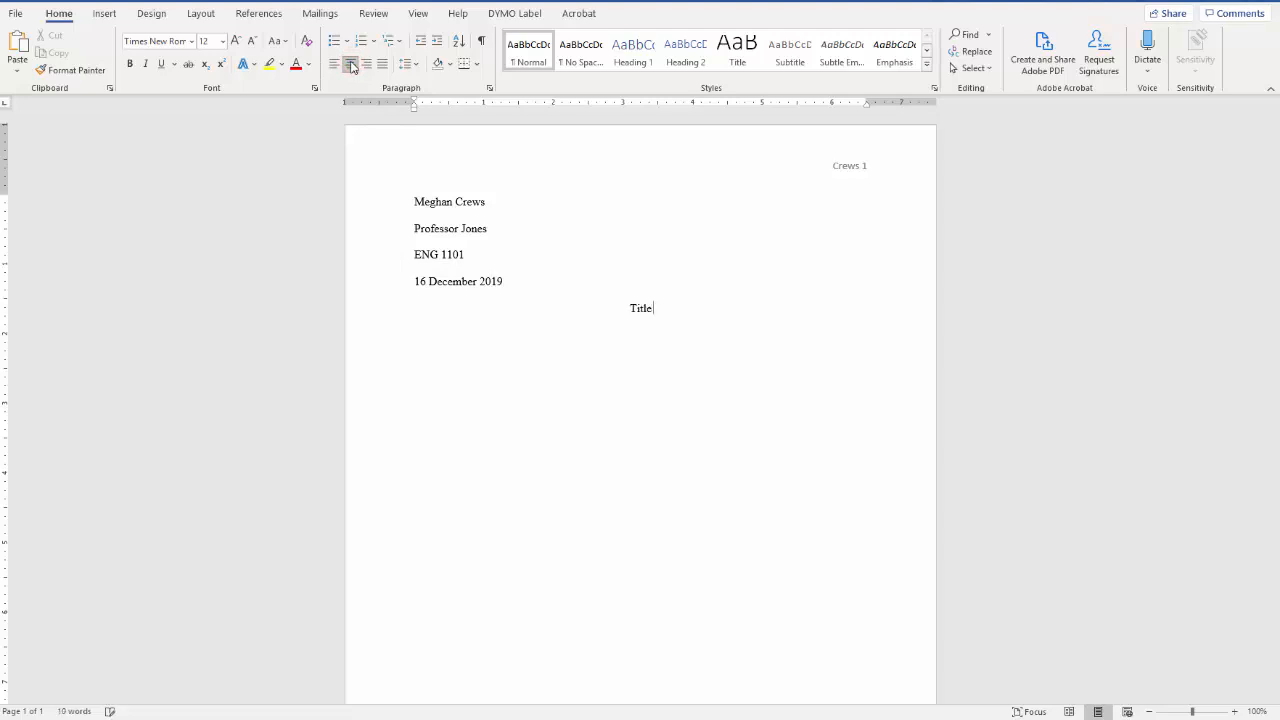
type("of te")
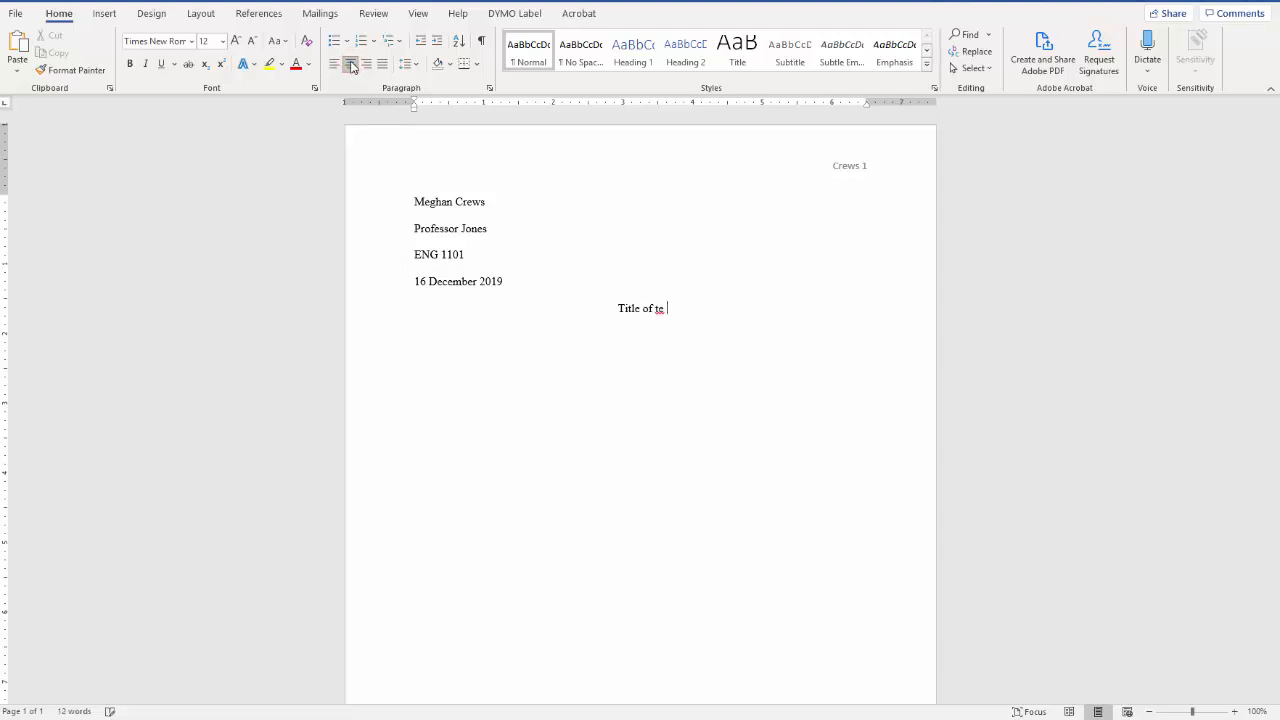
type("he Paper")
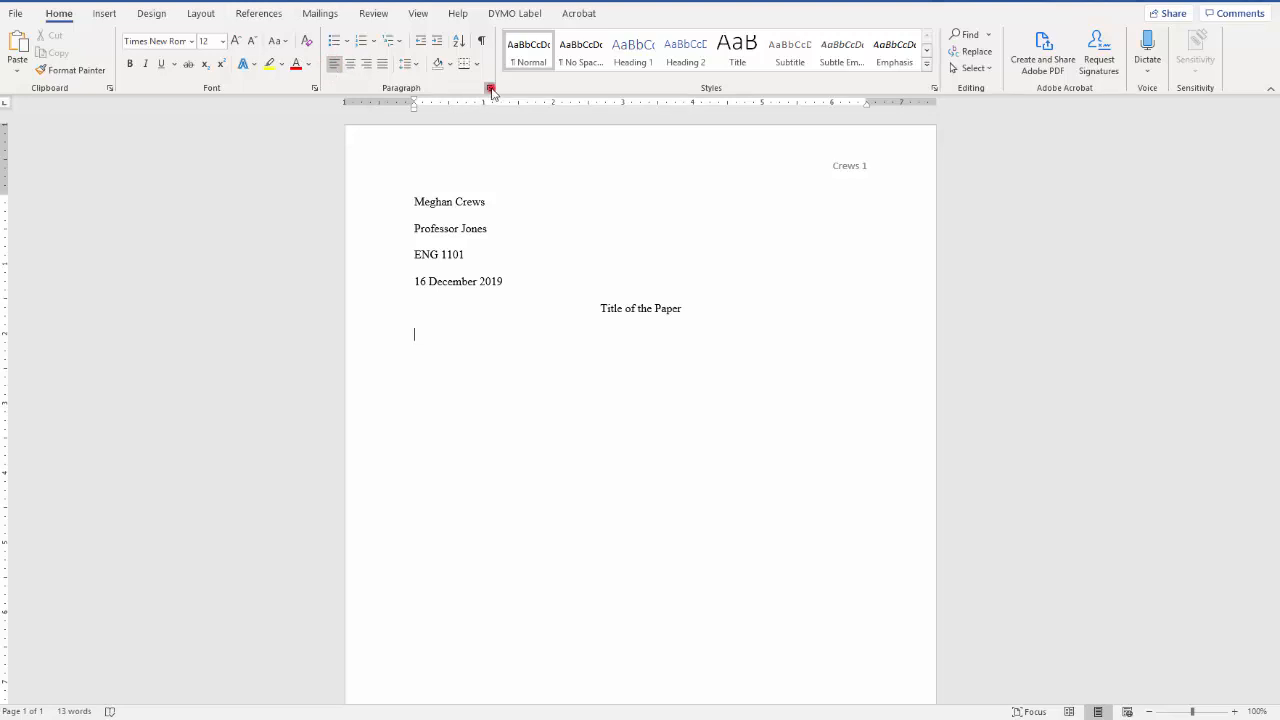
Set a 0.5-inch First line special indent in the Paragraph dialog
left_click(489, 88)
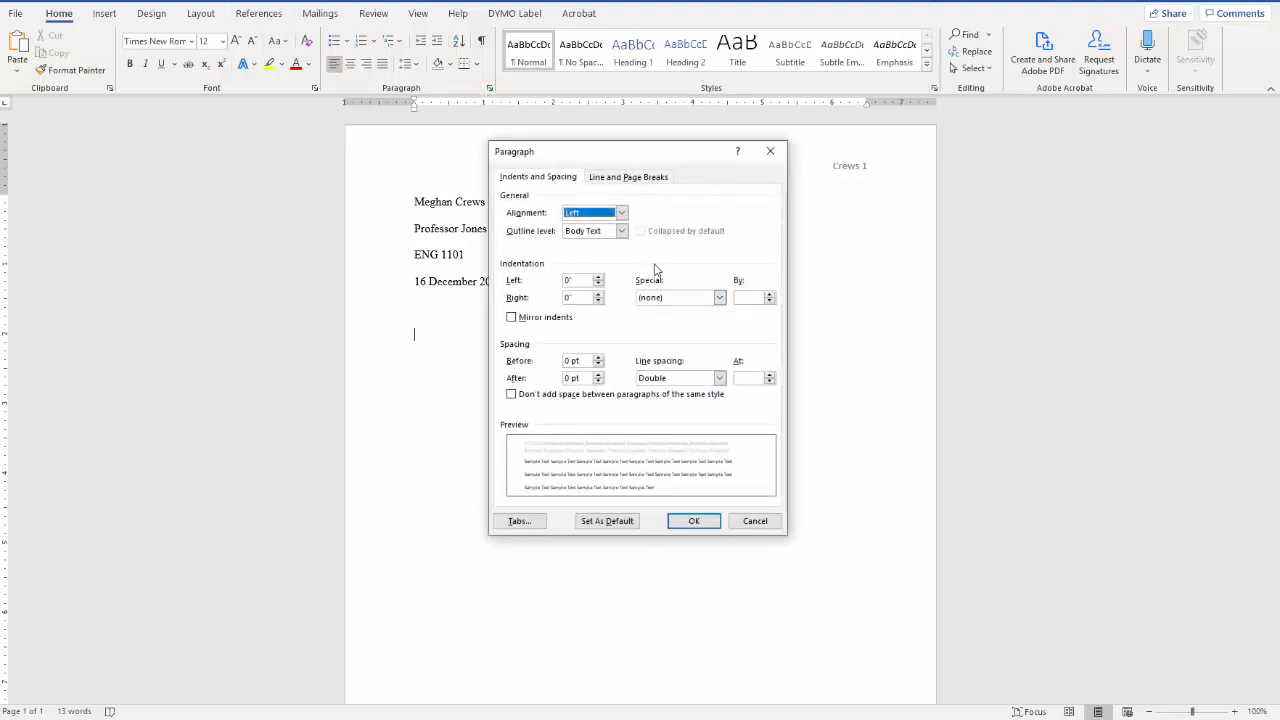
left_click(718, 297)
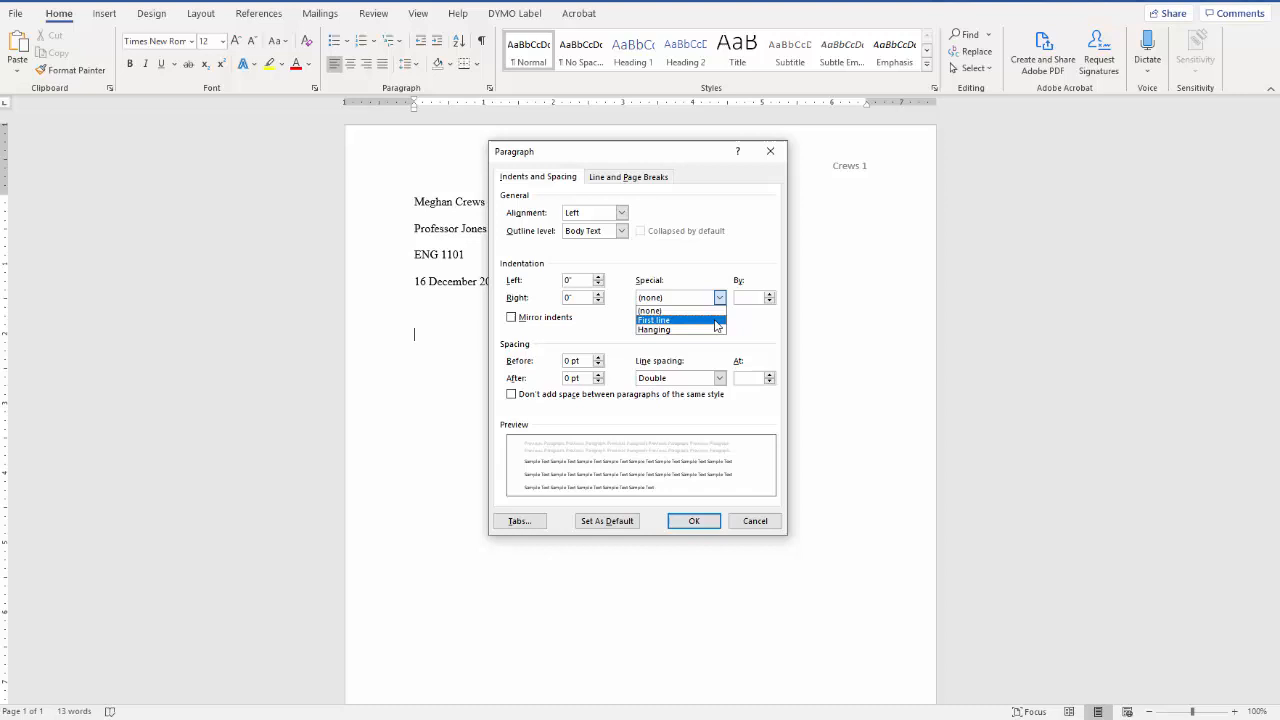
left_click(653, 320)
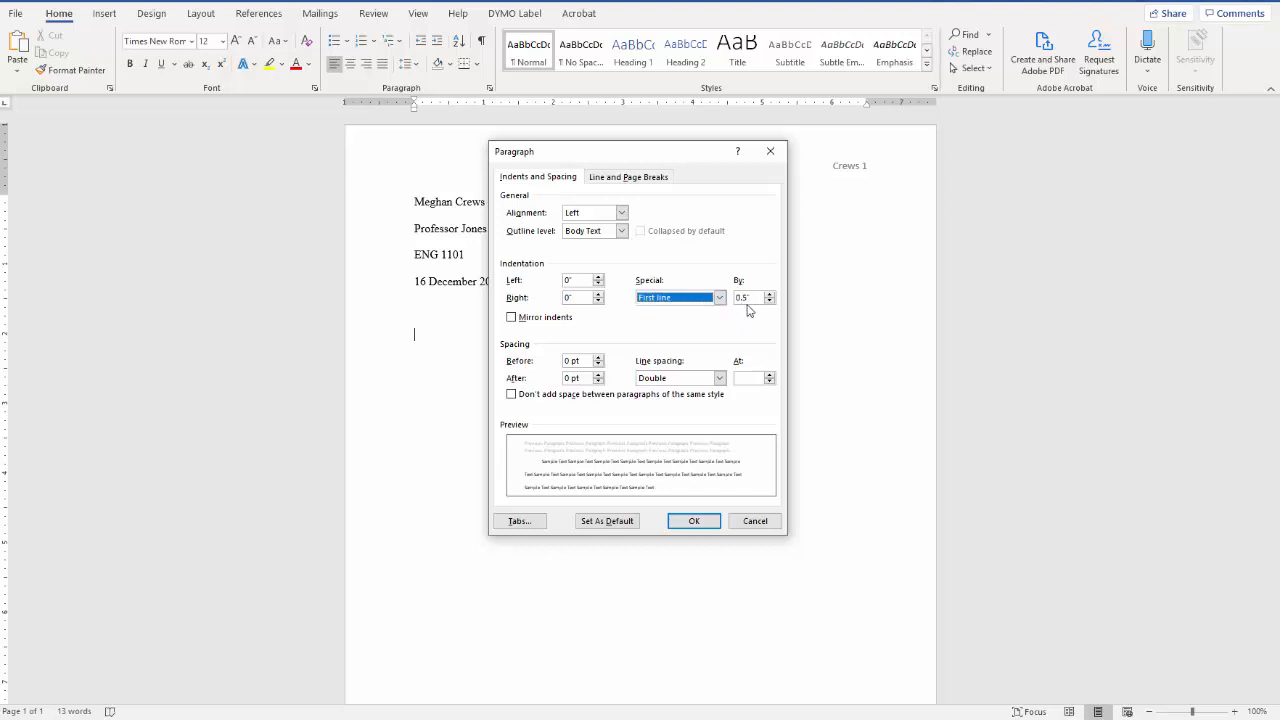
left_click(694, 520)
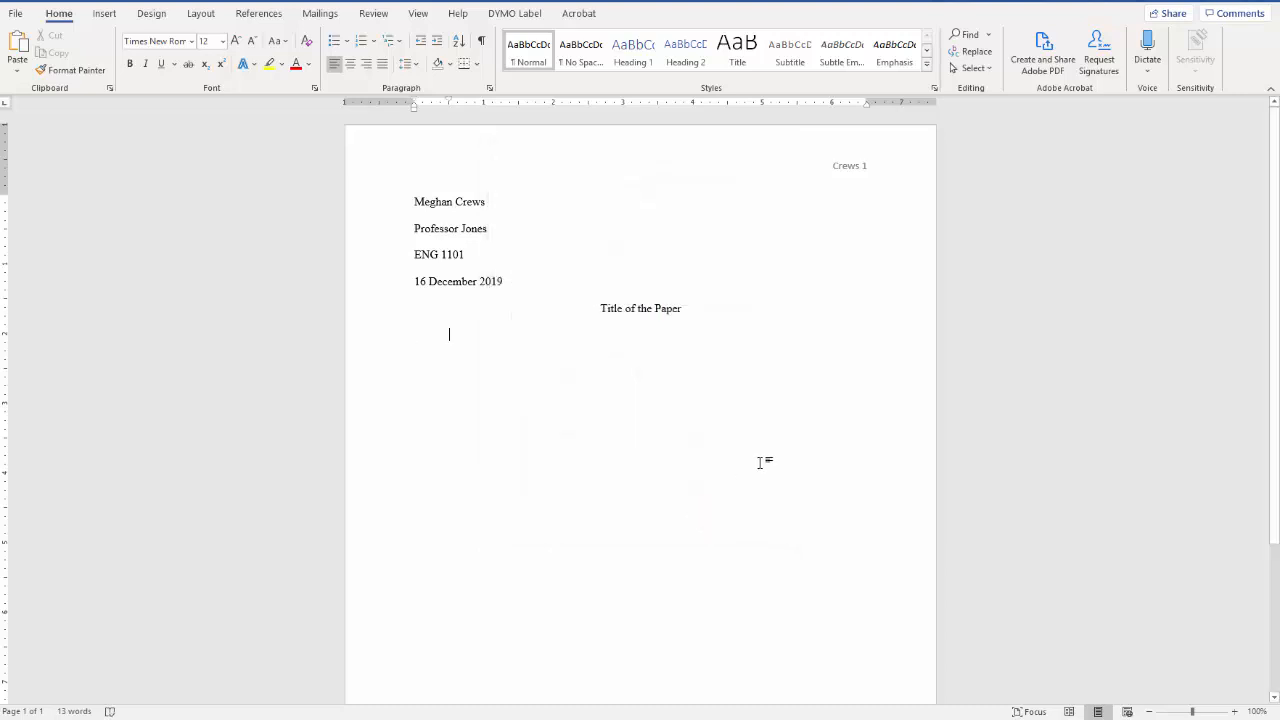
Type 'Write your paper here.' plus a reminder to cite, quote and paraphrase sources
type("Write yo")
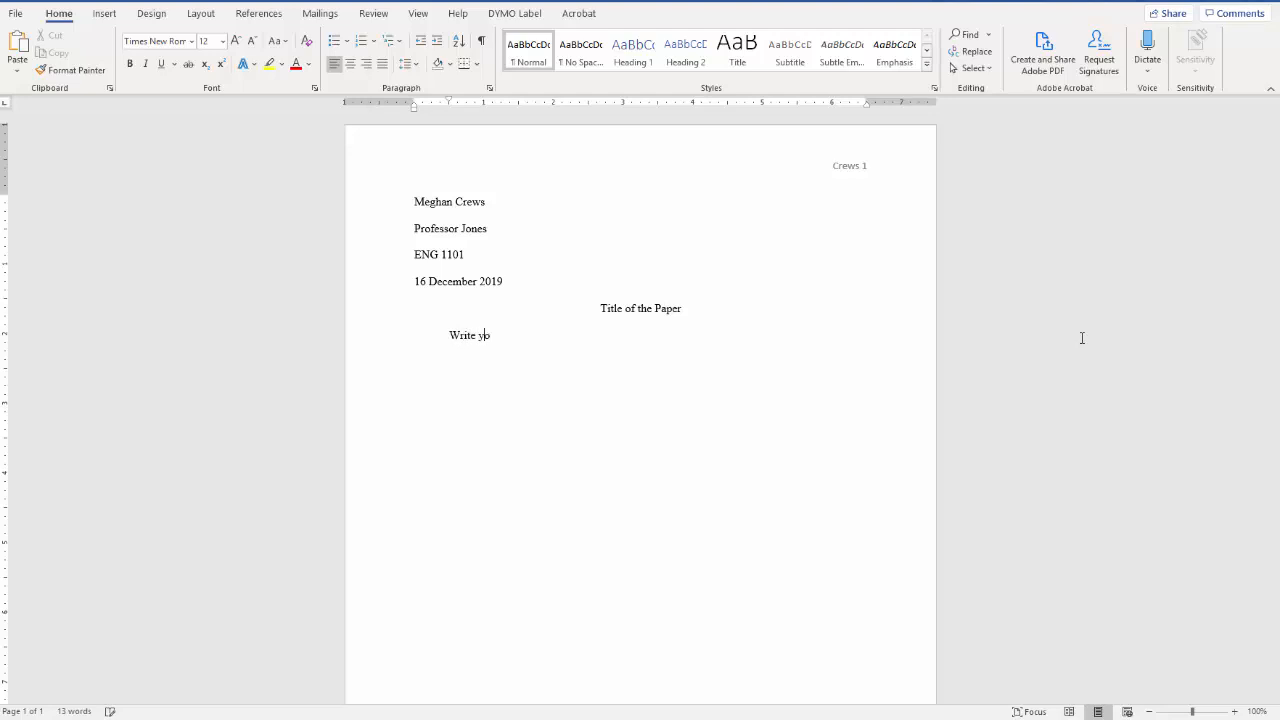
type("ur paper here.")
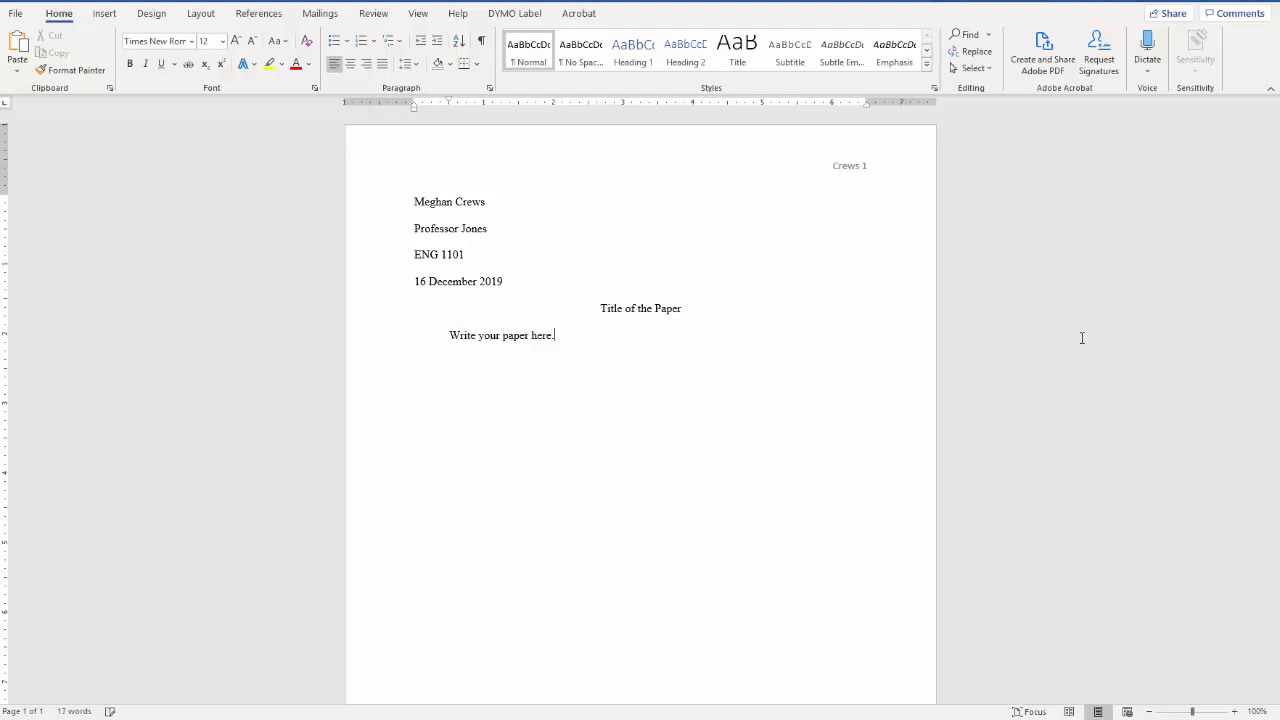
type("Makes")
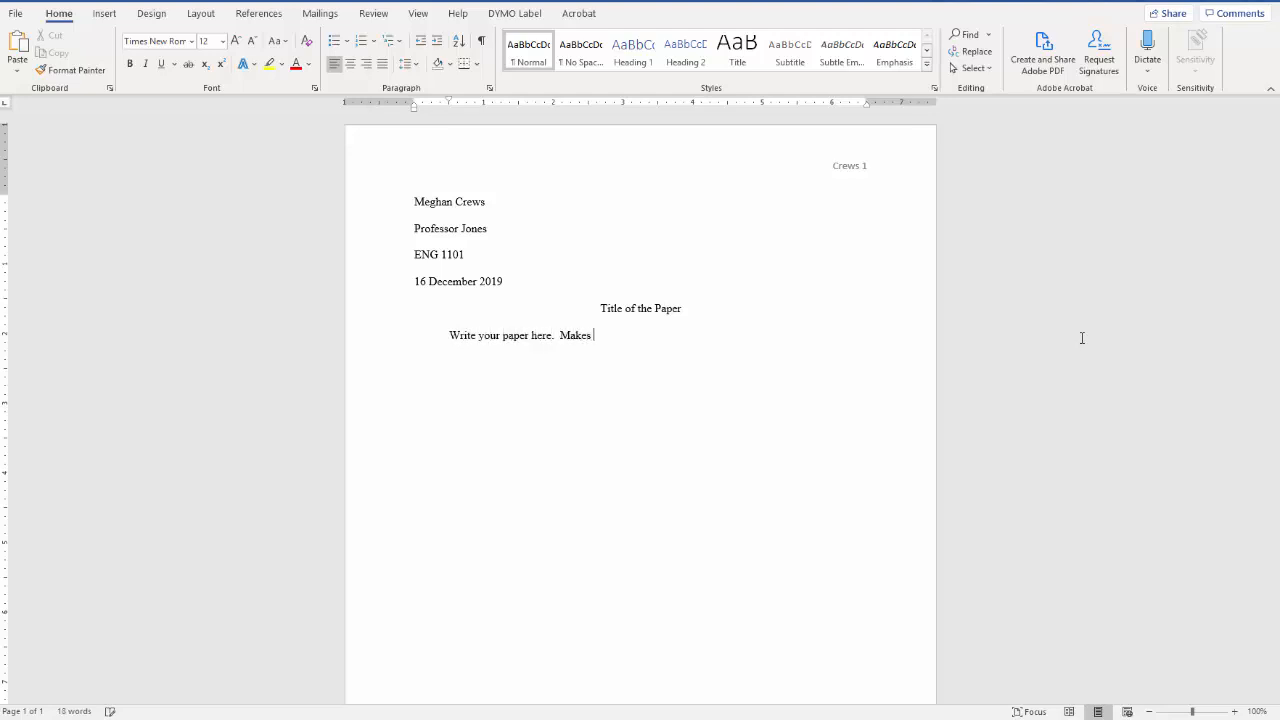
type("sure you are")
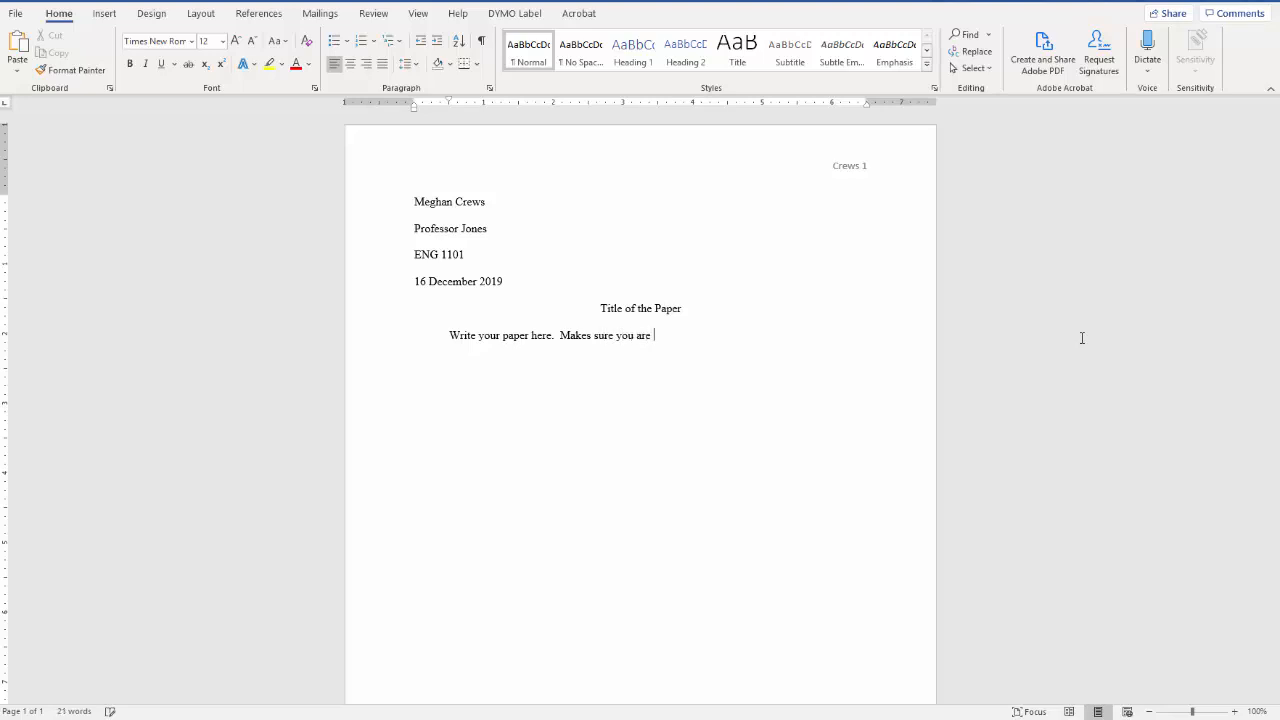
type("including in text citations for all the")
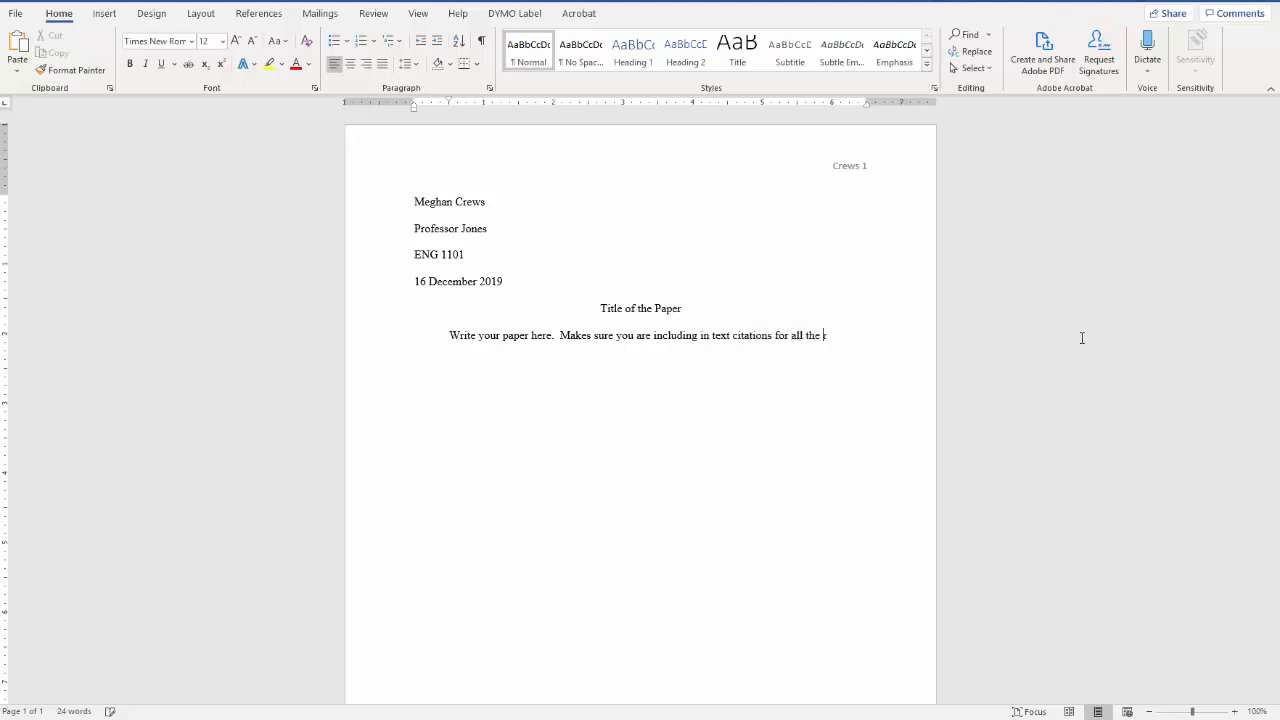
type("resources you u")
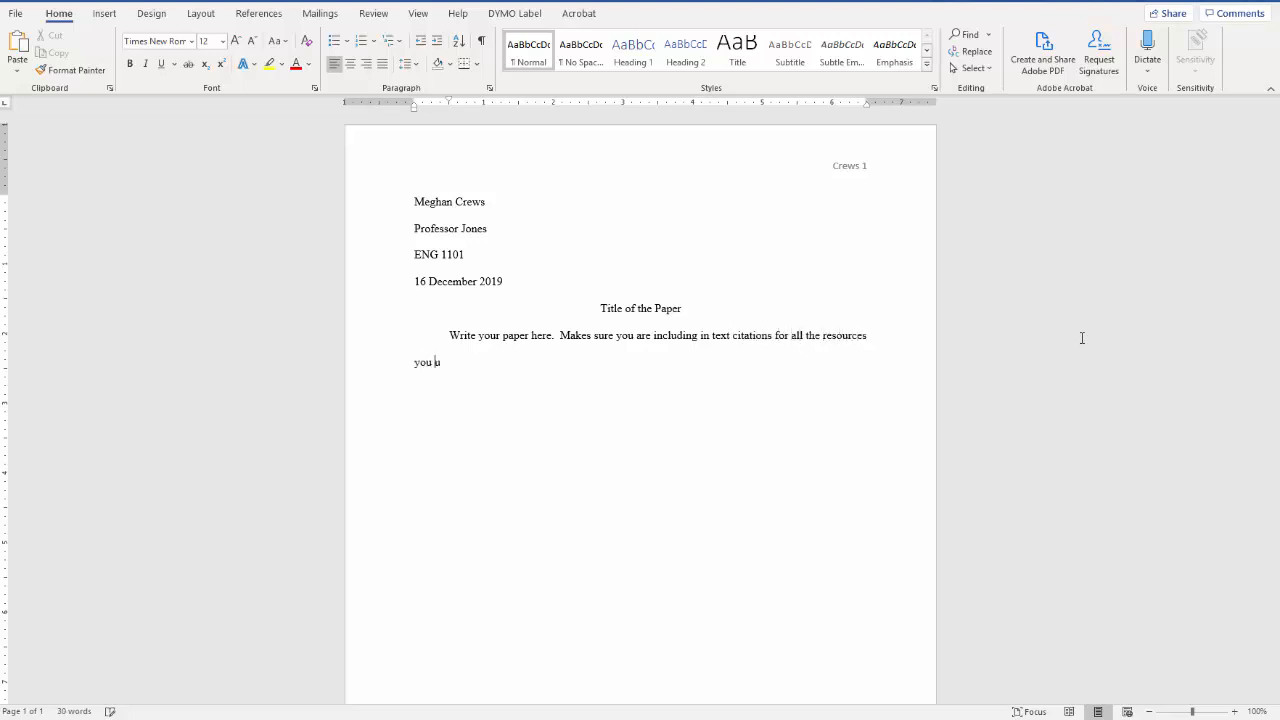
type("use.  You war")
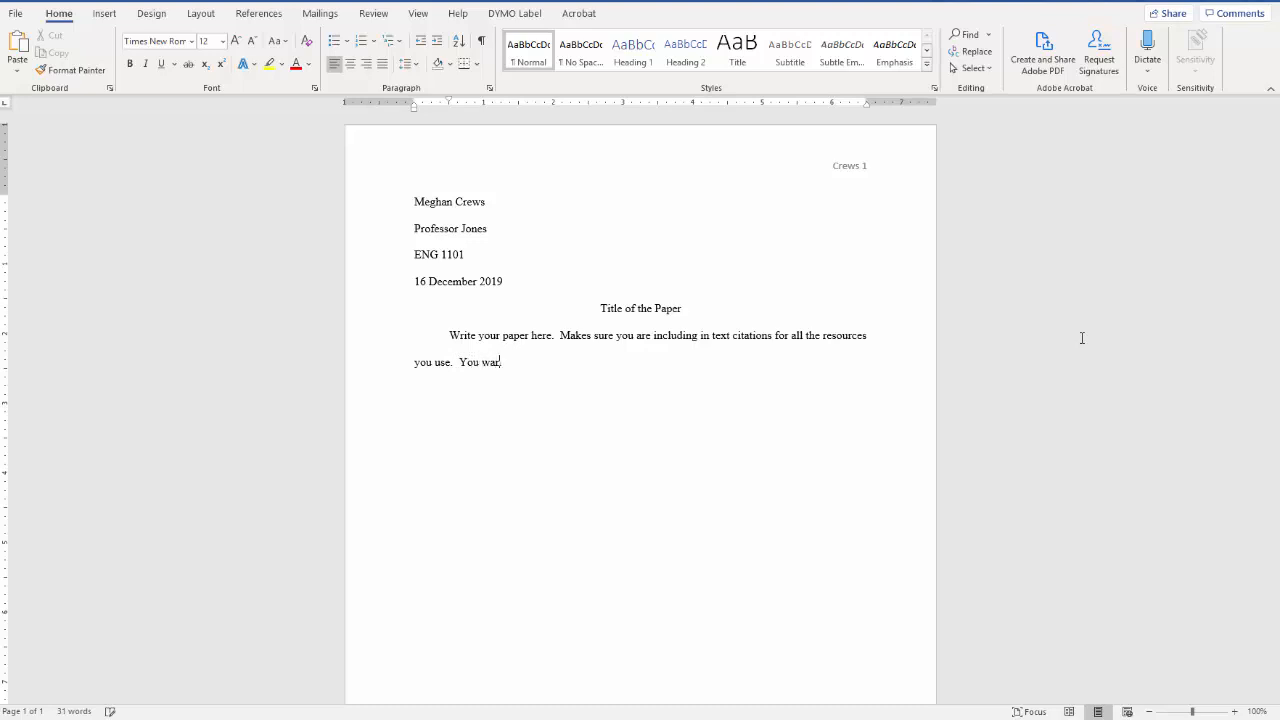
type("nt to quote")
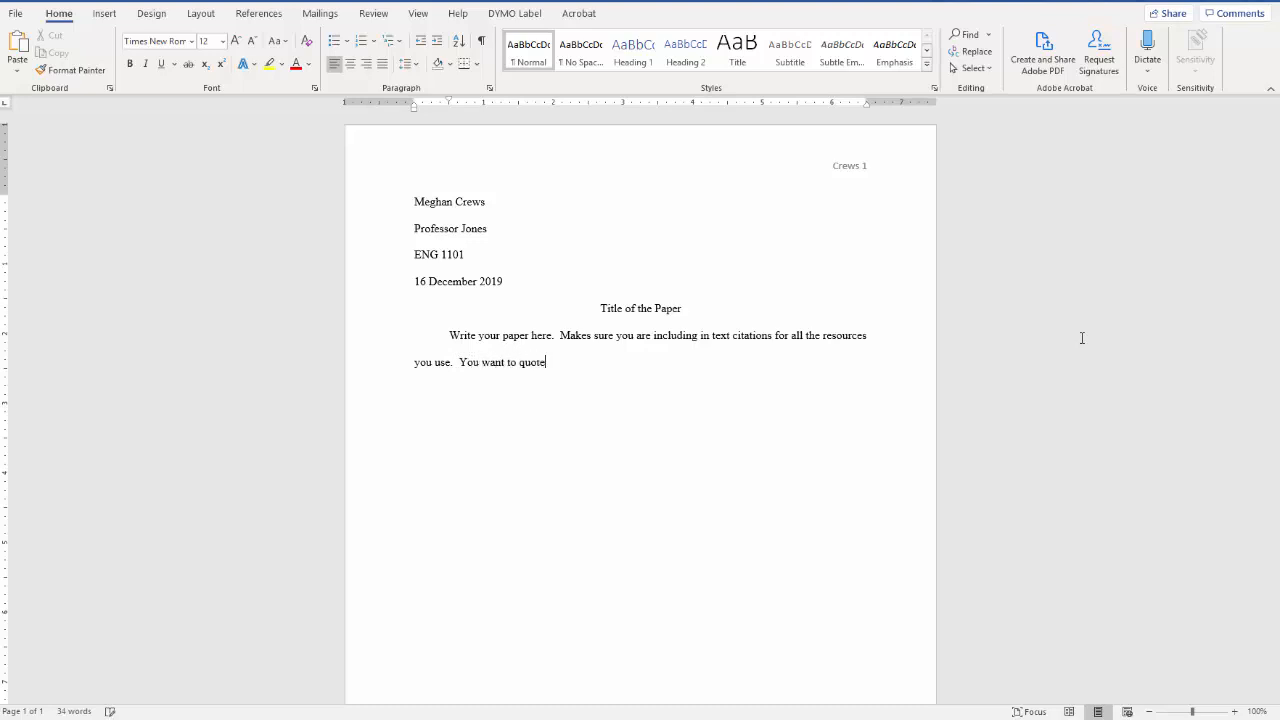
type("and pap")
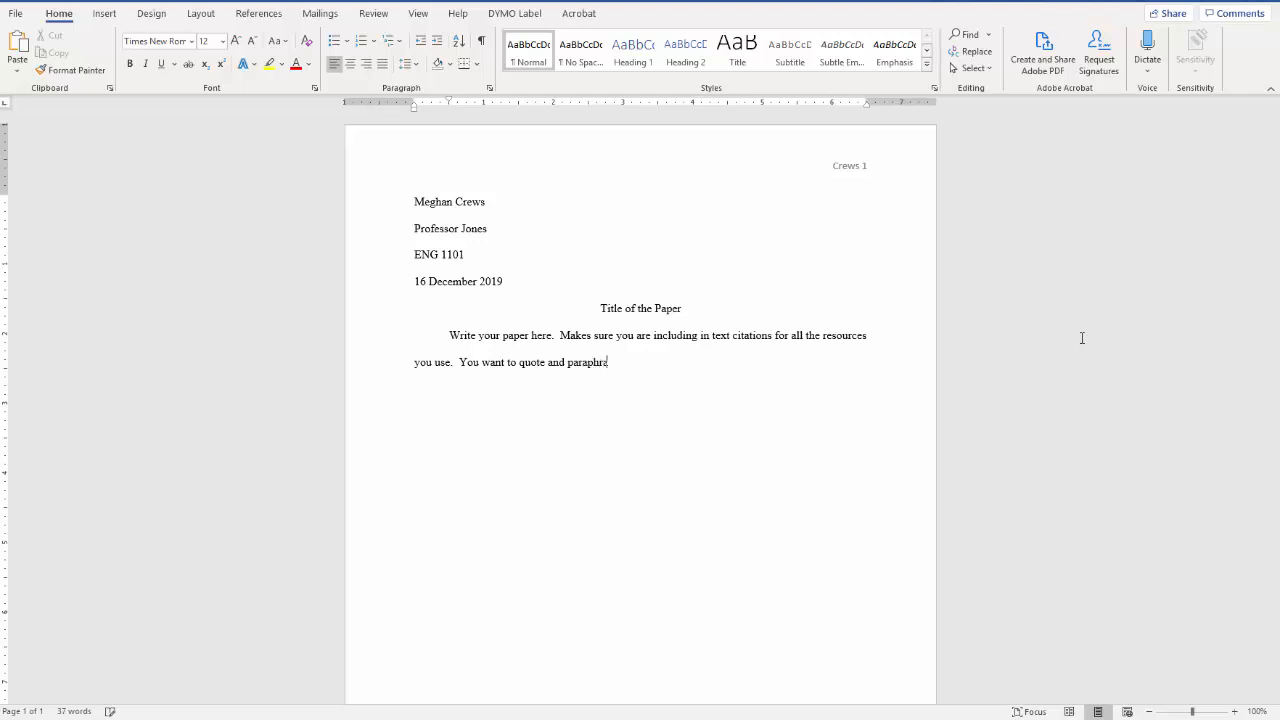
type("se from the resources you did your research from.")
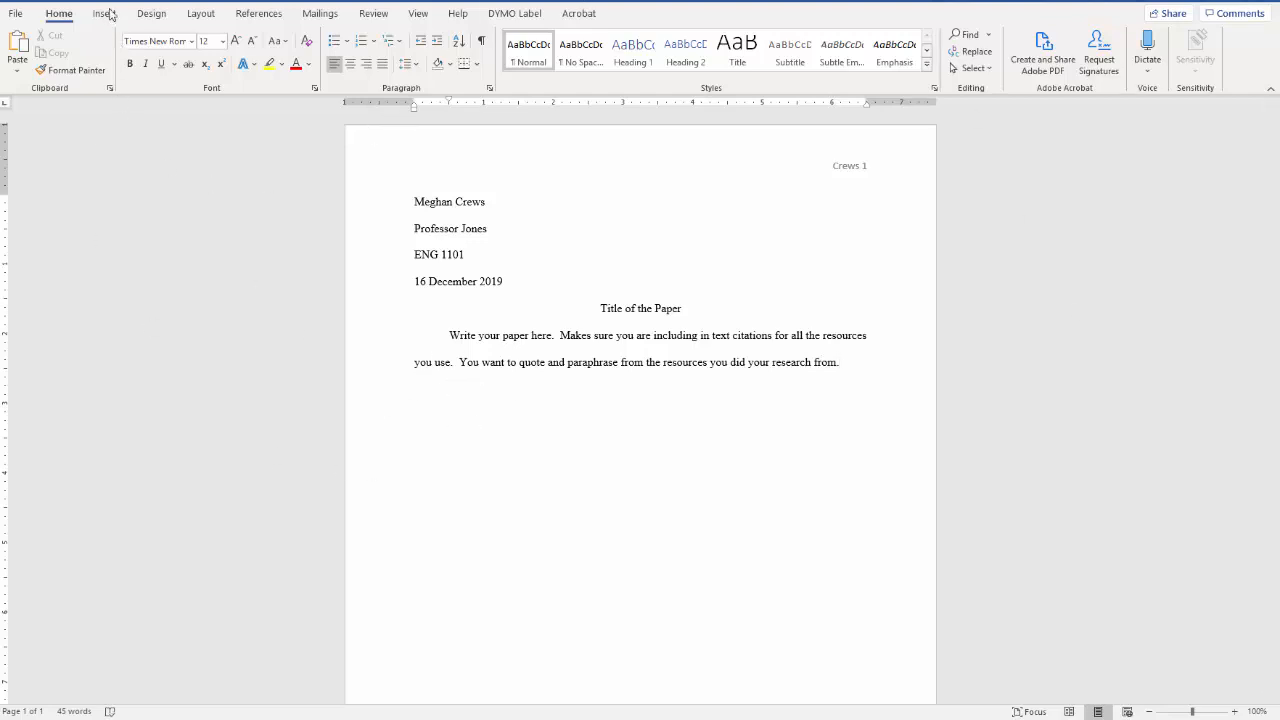
Insert a page break and type a centered 'Works Cited' heading on the new page
left_click(104, 13)
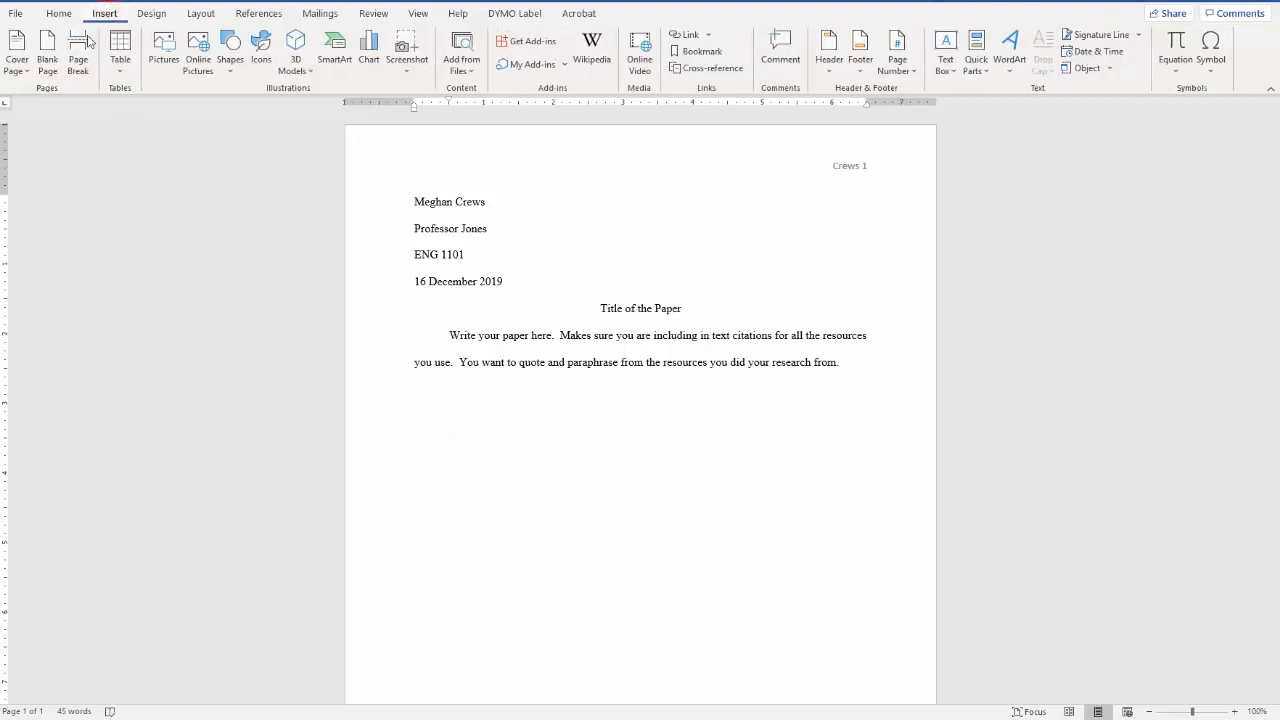
left_click(78, 50)
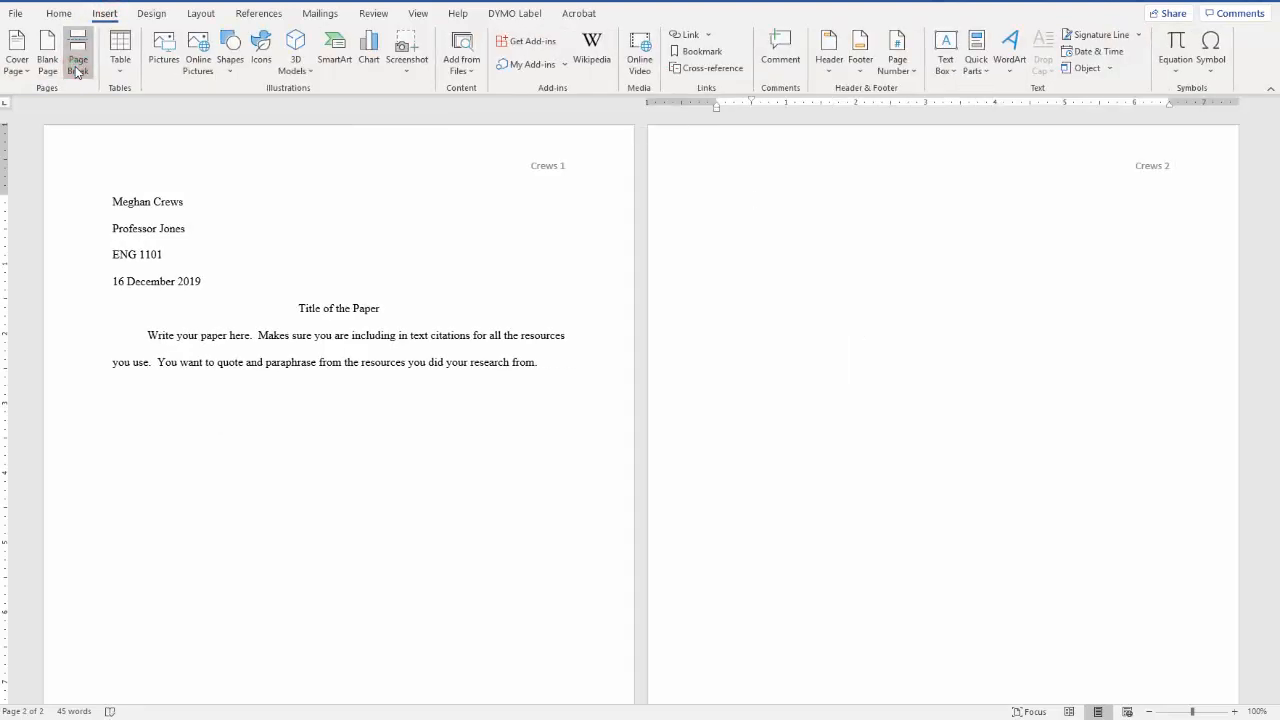
left_click(58, 13)
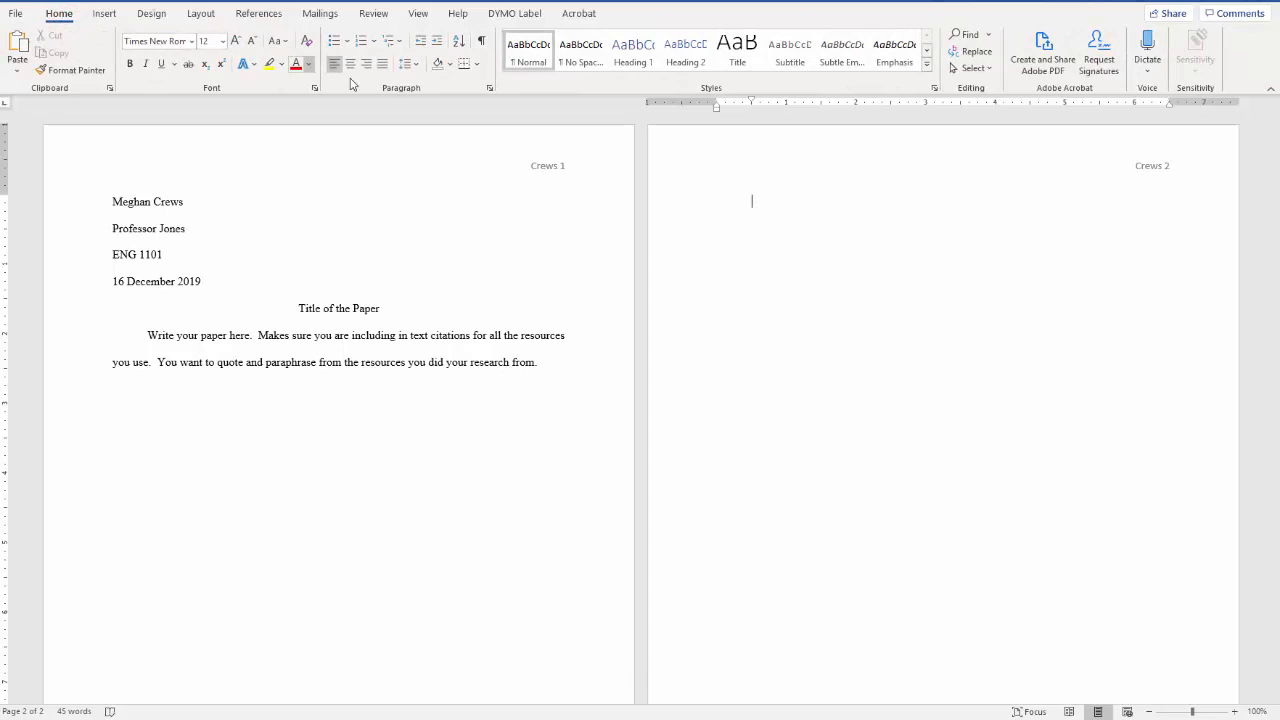
type("Works Ci")
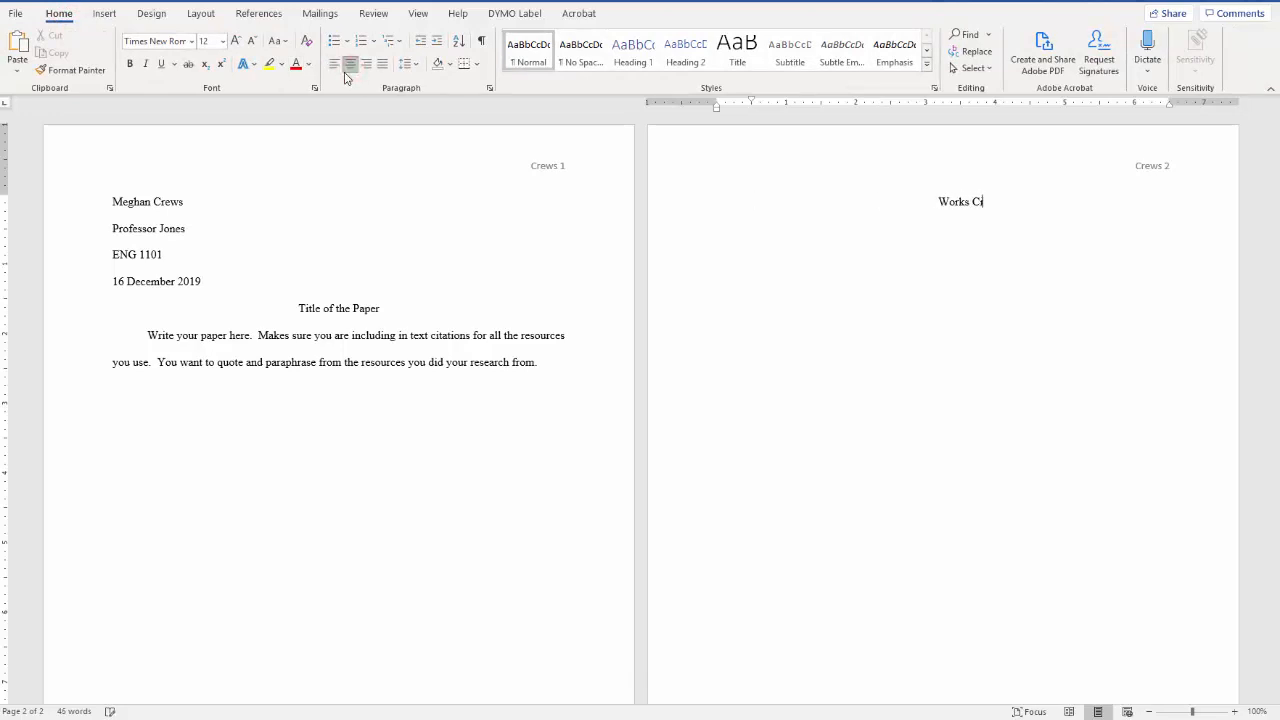
type("ted")
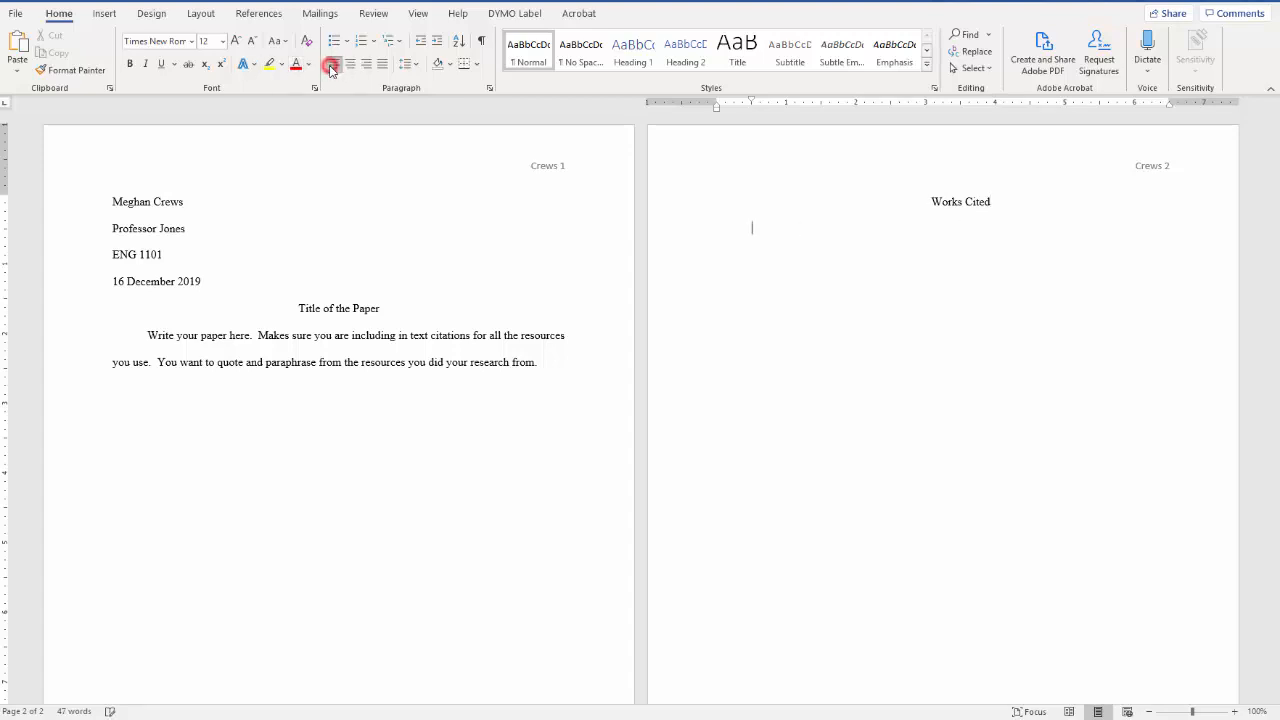
left_click(489, 88)
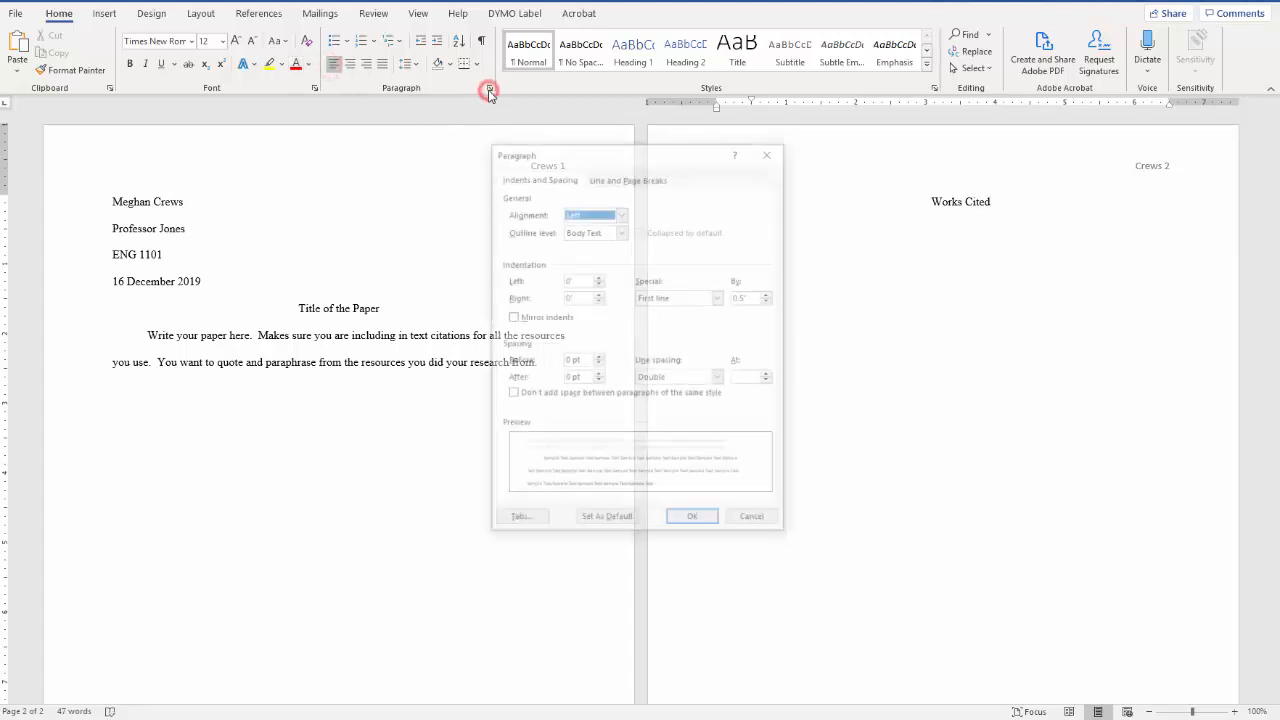
Set a 0.5-inch hanging special indent for the citation lines
left_click(718, 297)
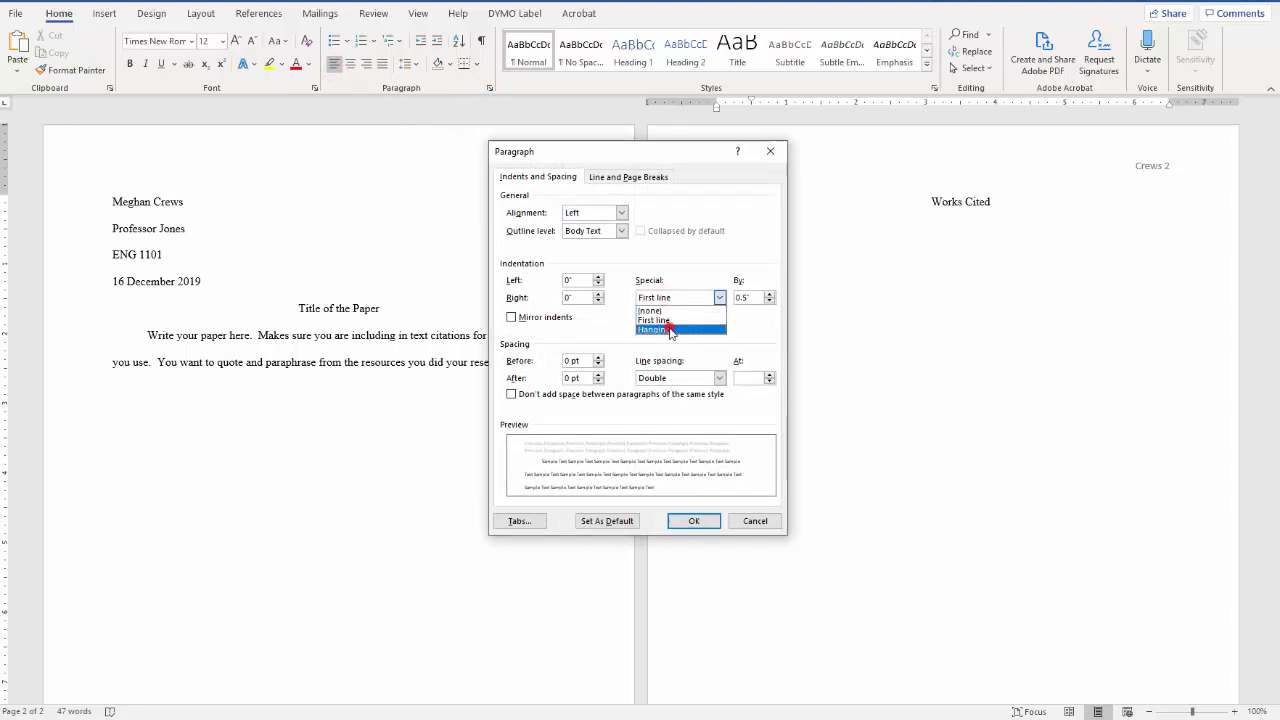
left_click(652, 330)
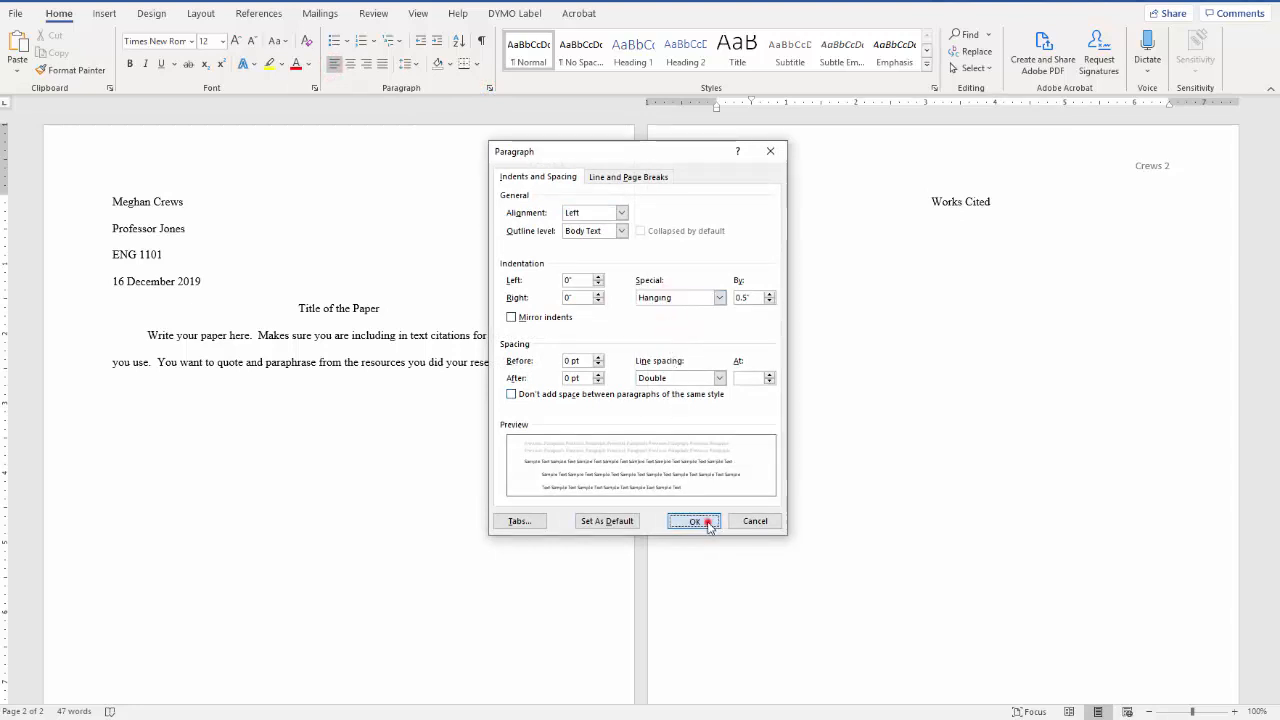
left_click(695, 521)
type("Author Last Name, First Name  ")
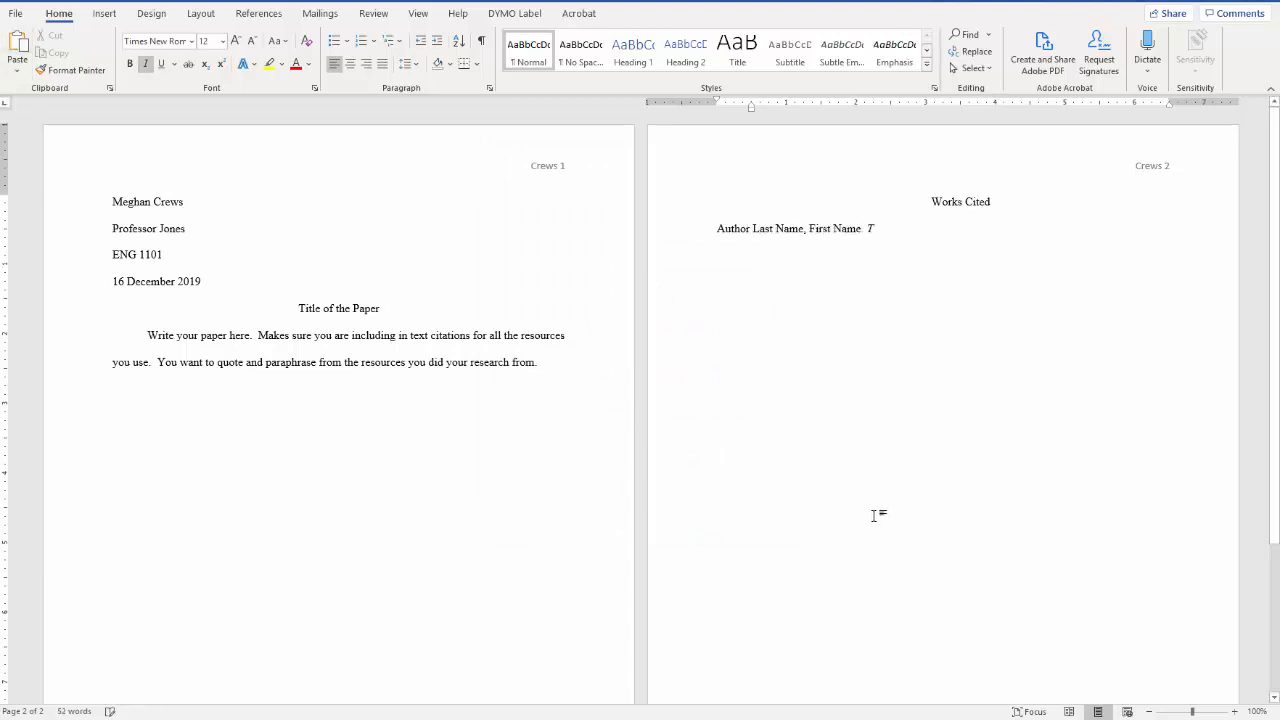
Type the book citation template and begin the article entry with author and article title
type("Title of the Book You Researched From")
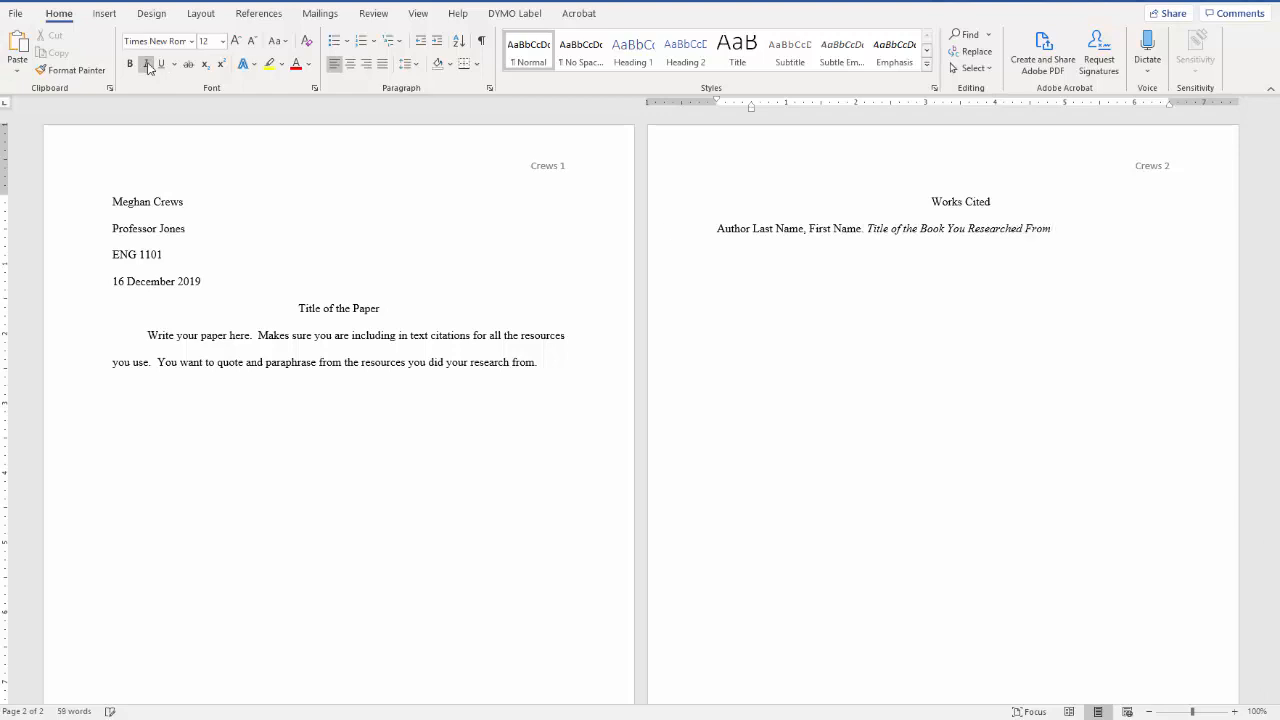
type("Publisher, Year.")
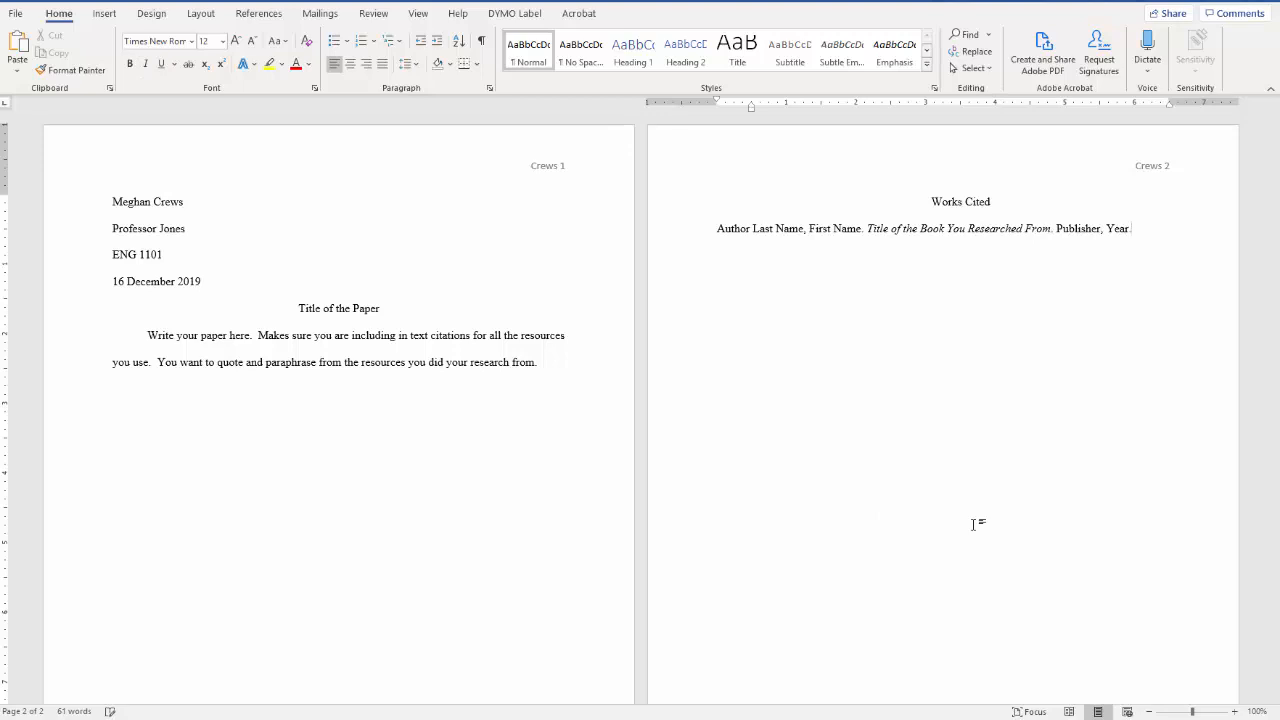
type("Author Las")
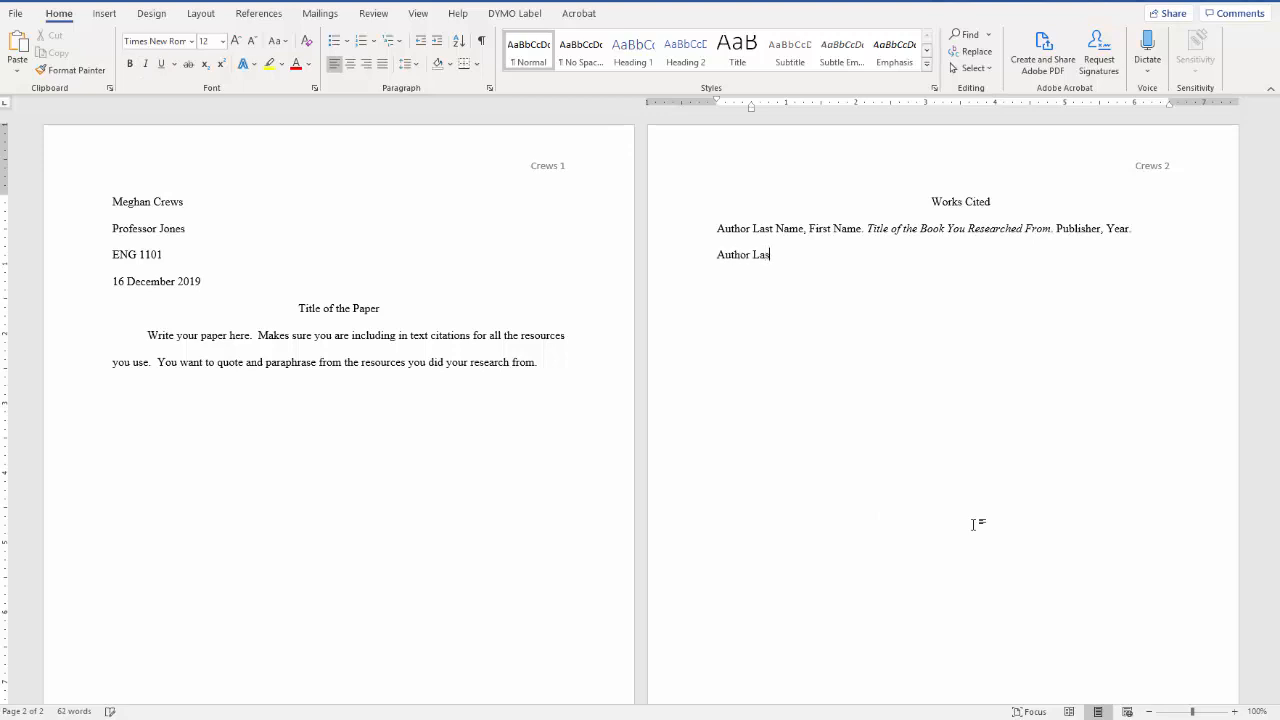
type("t Name, First Name. “Title of Article")
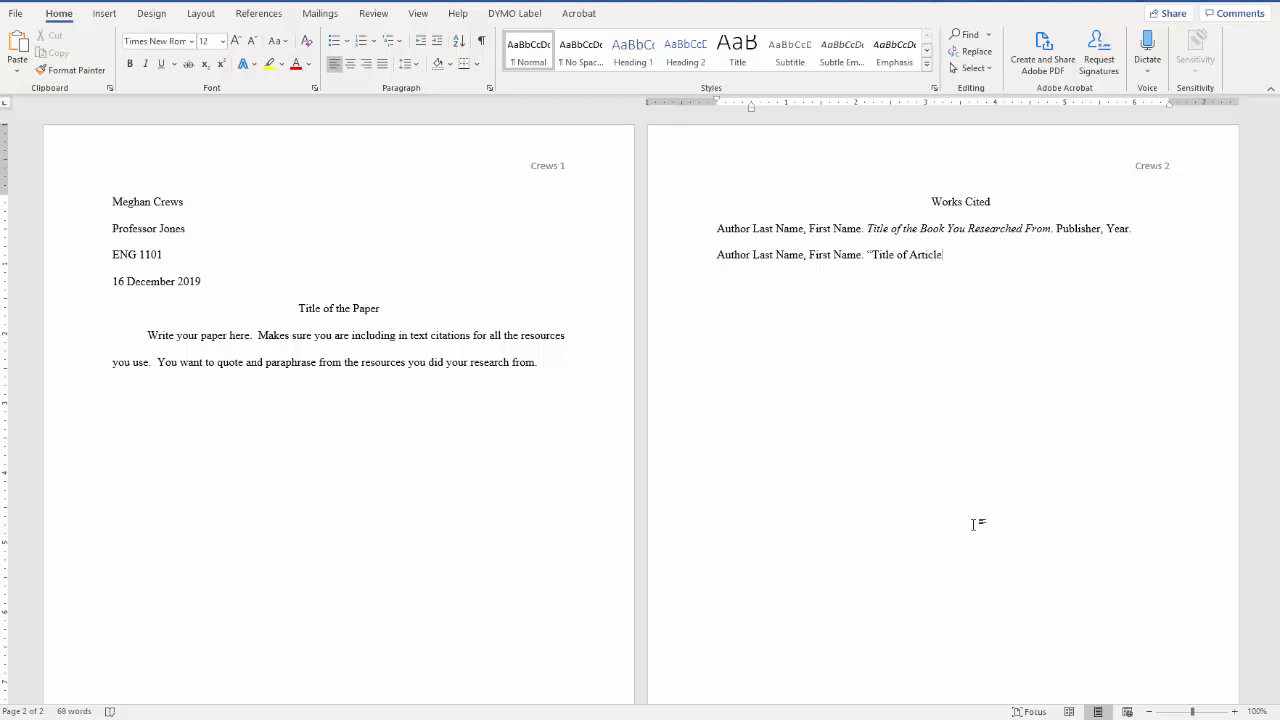
type(".\"")
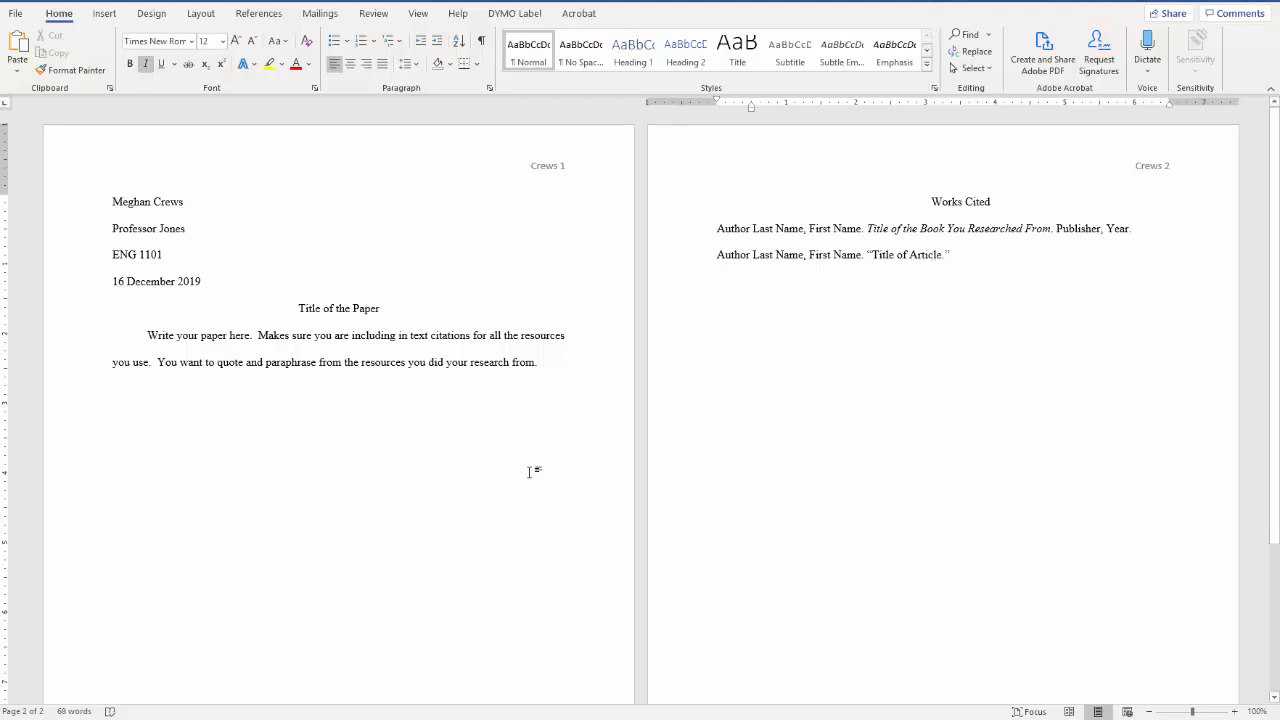
Add the italic journal title, volume, number, year, pages, database and access date
type("Title of Journal")
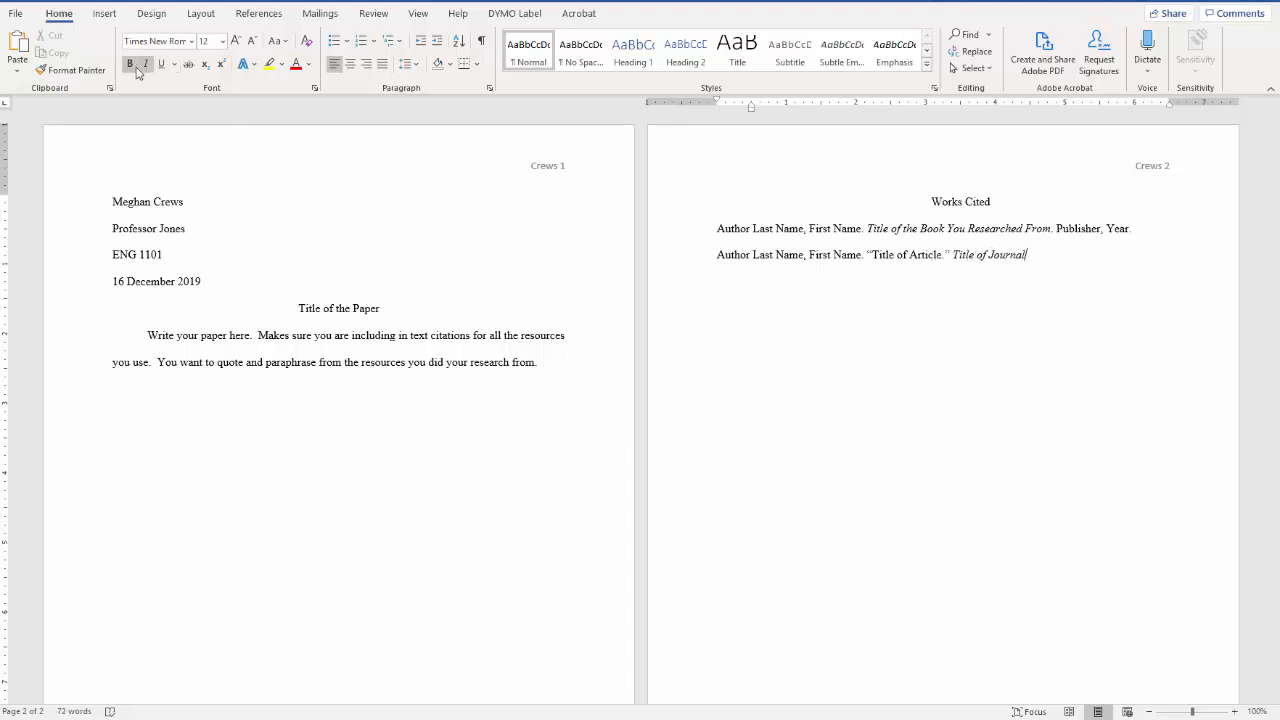
type("Publisher,")
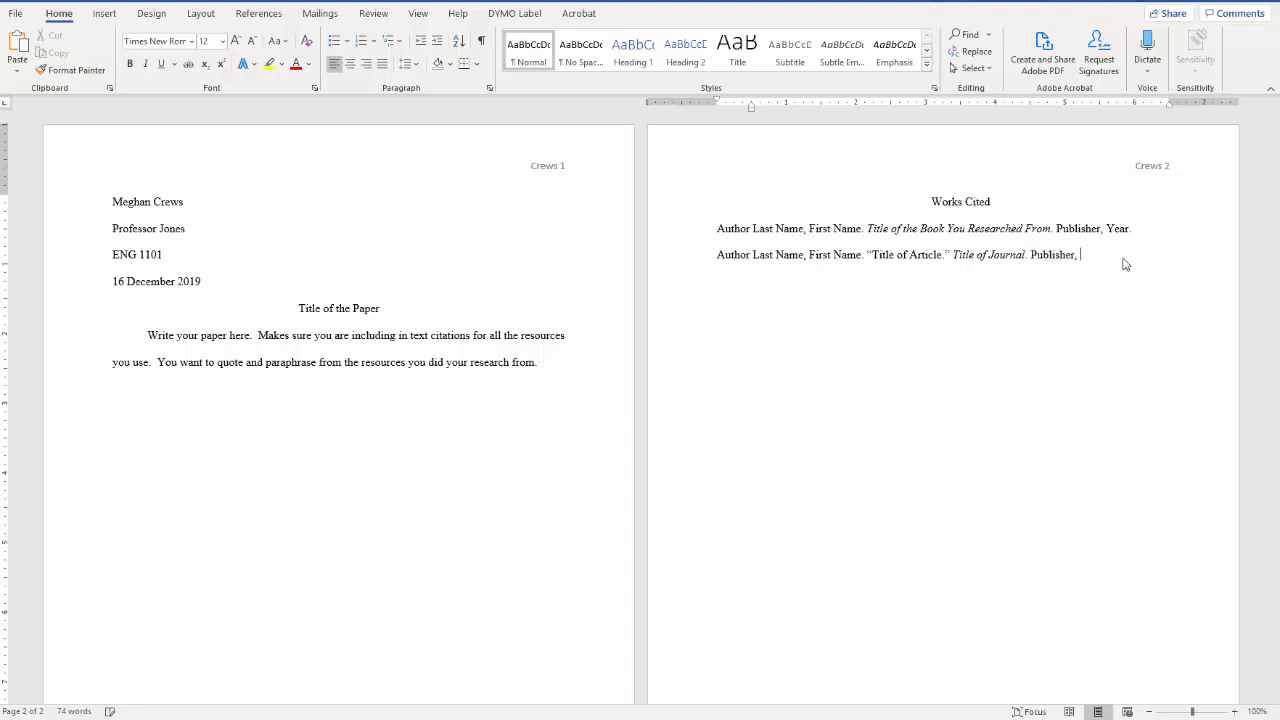
type("vol. #")
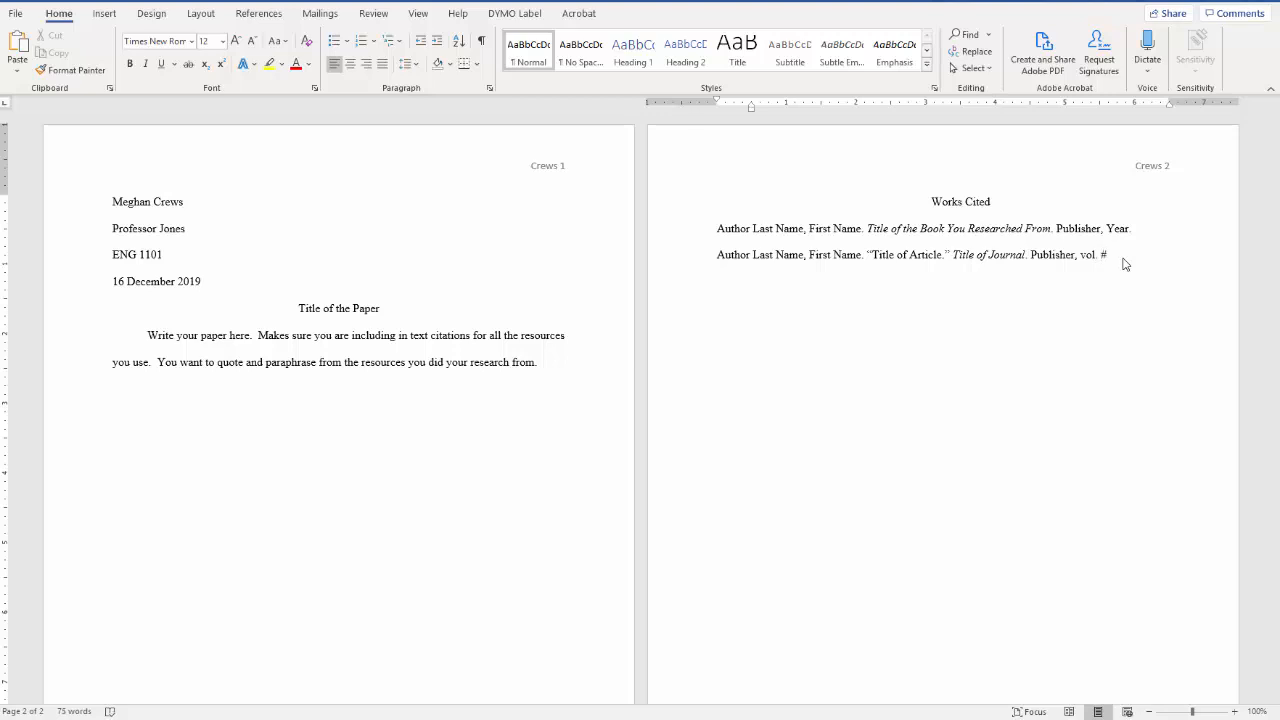
type(", no. #, Y")
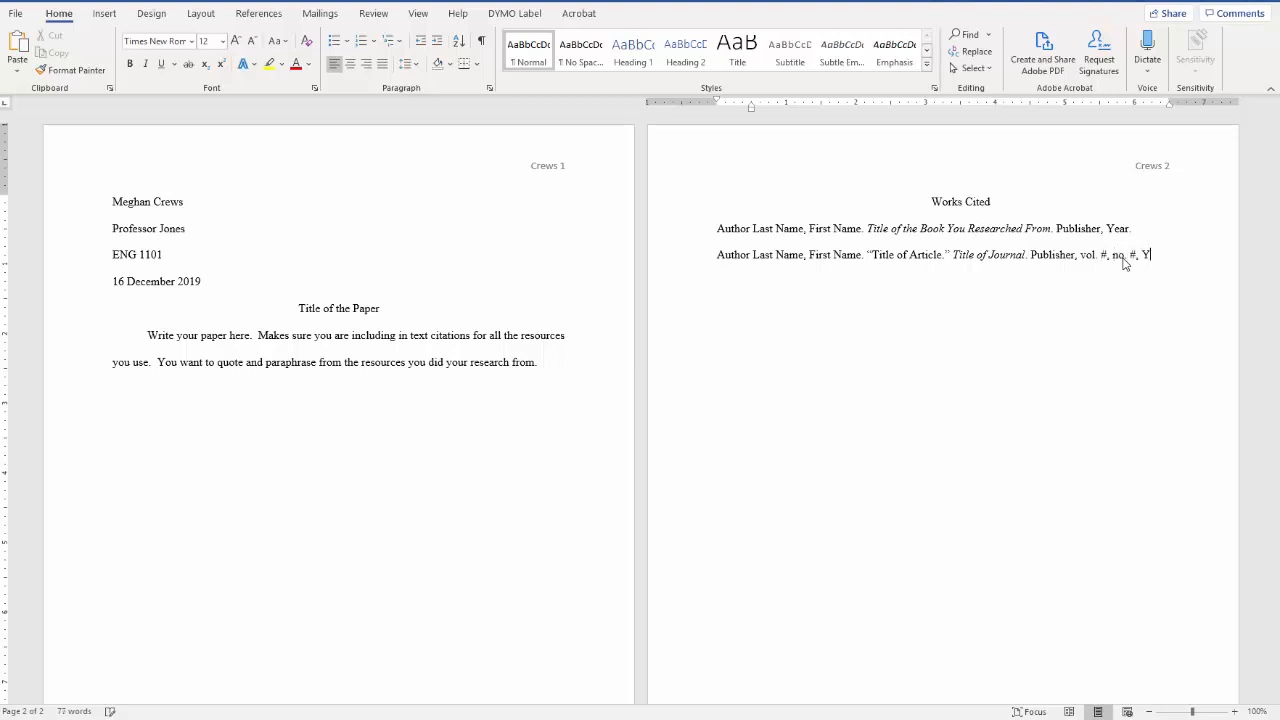
type("ear, pp. ##")
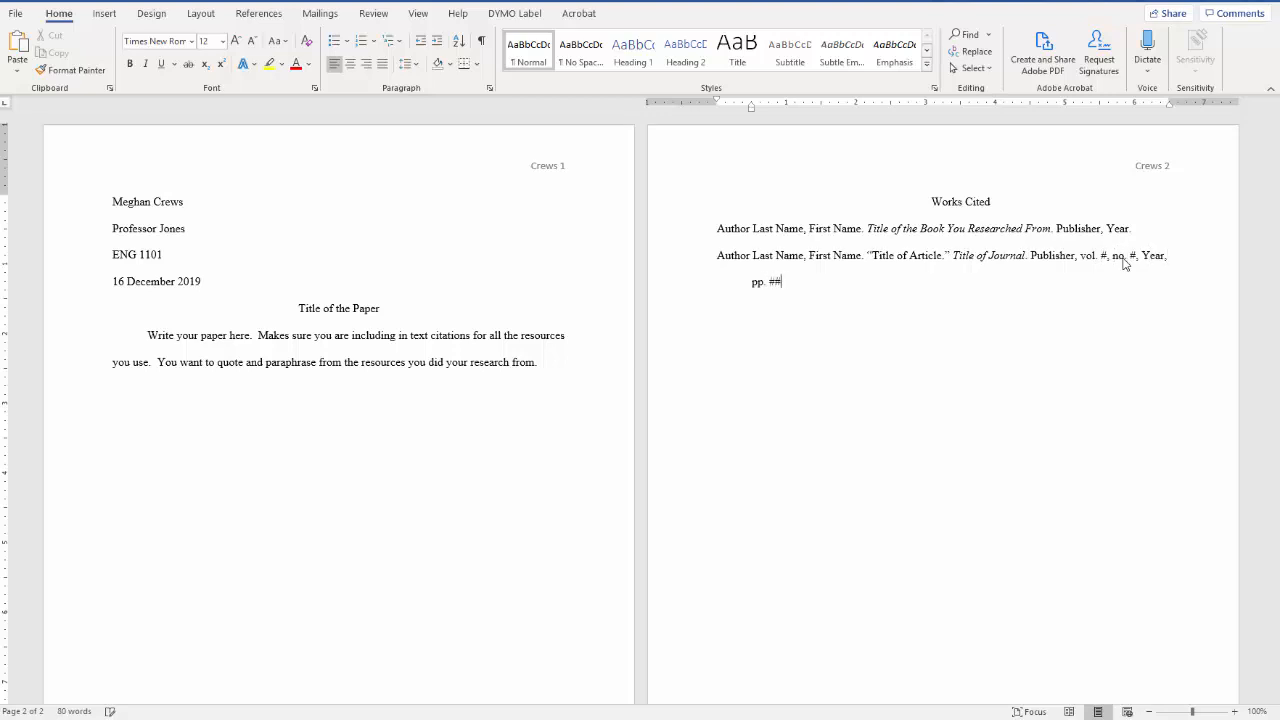
type("-##. D")
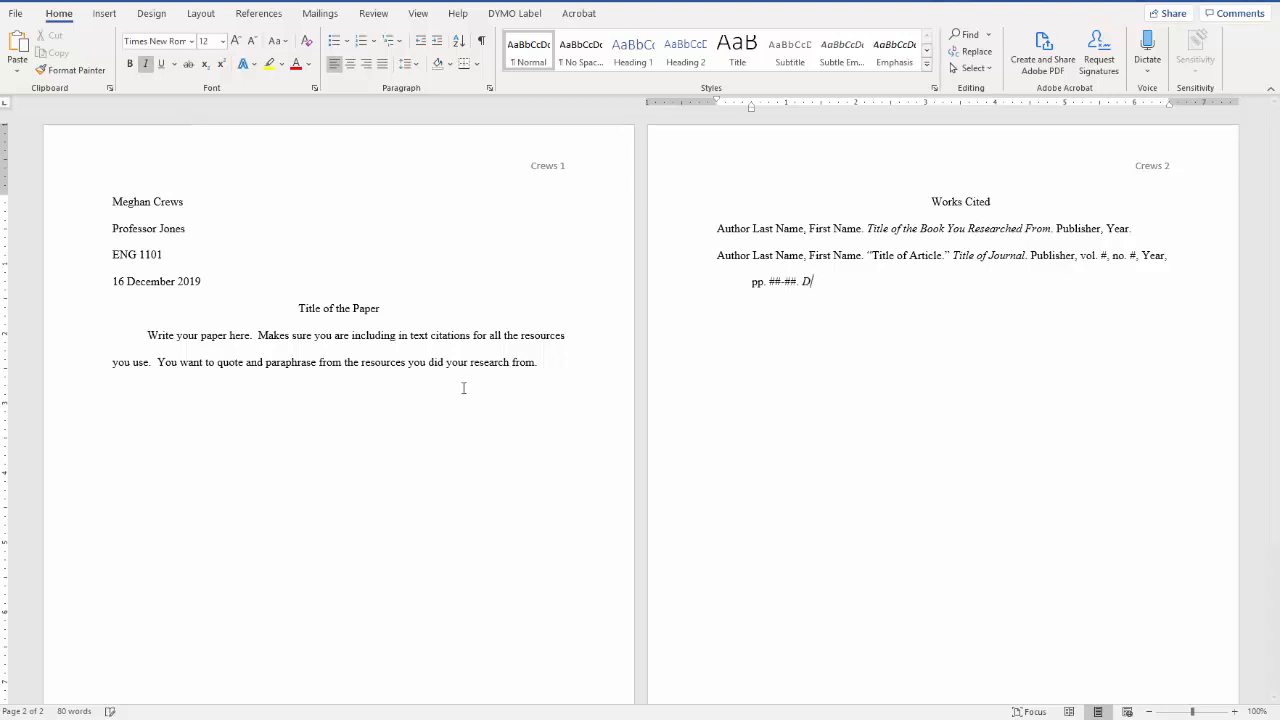
type("atabase")
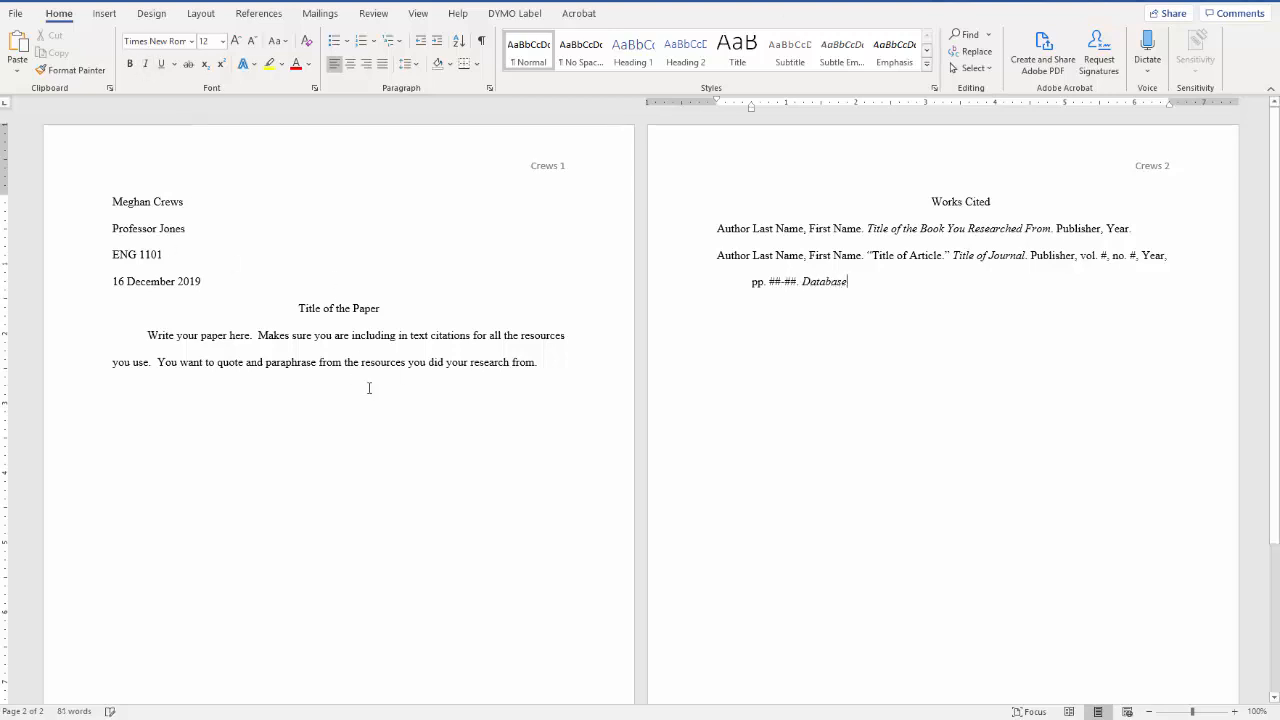
type(",")
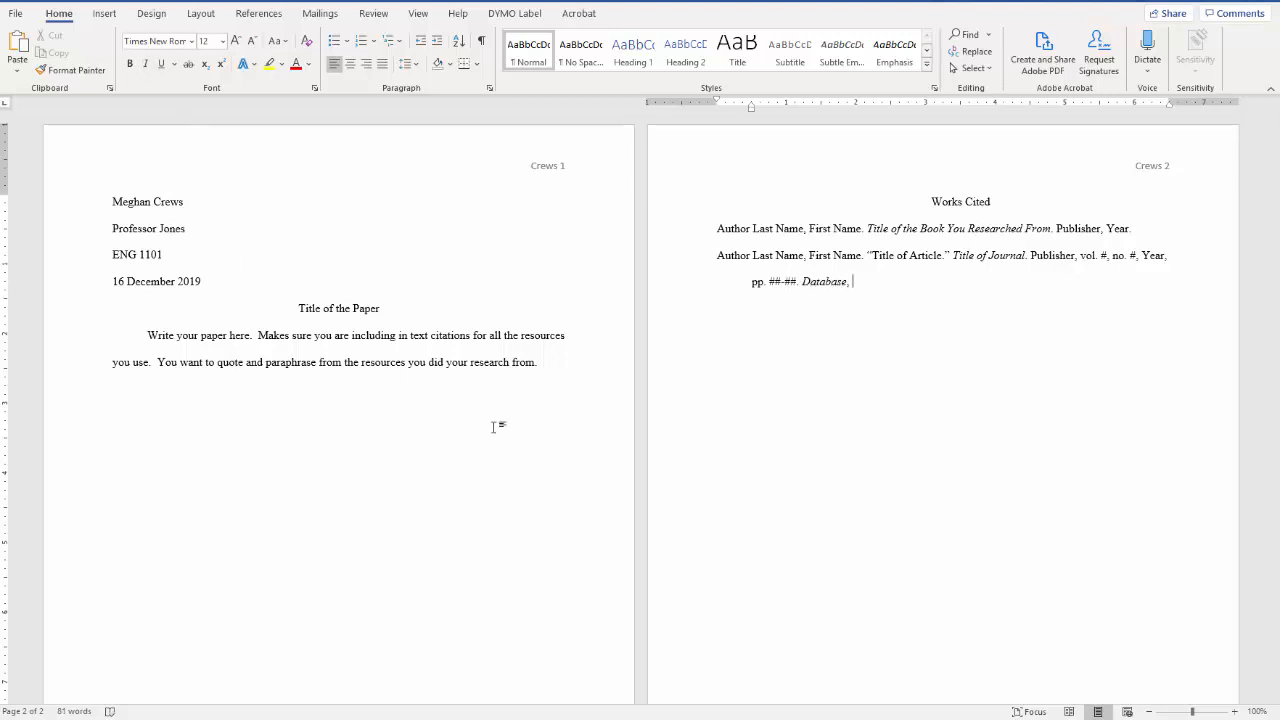
type("web address. Access")
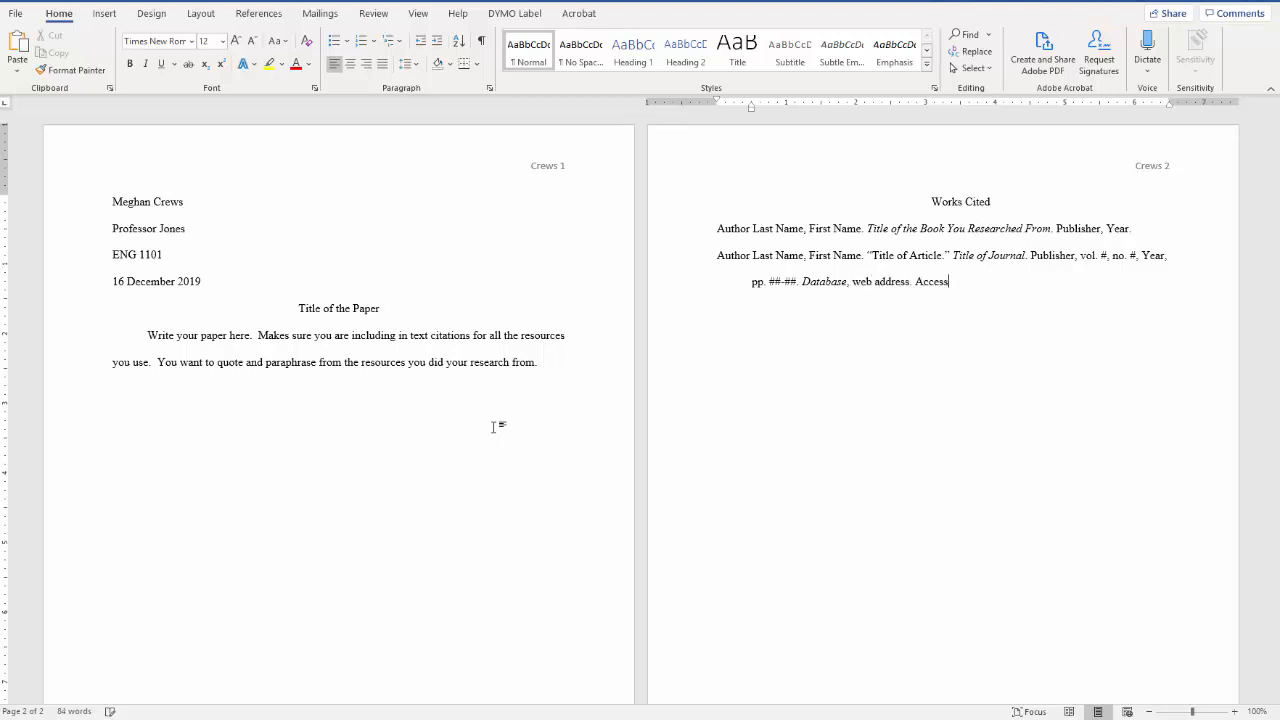
type("ed Day Month Year.")
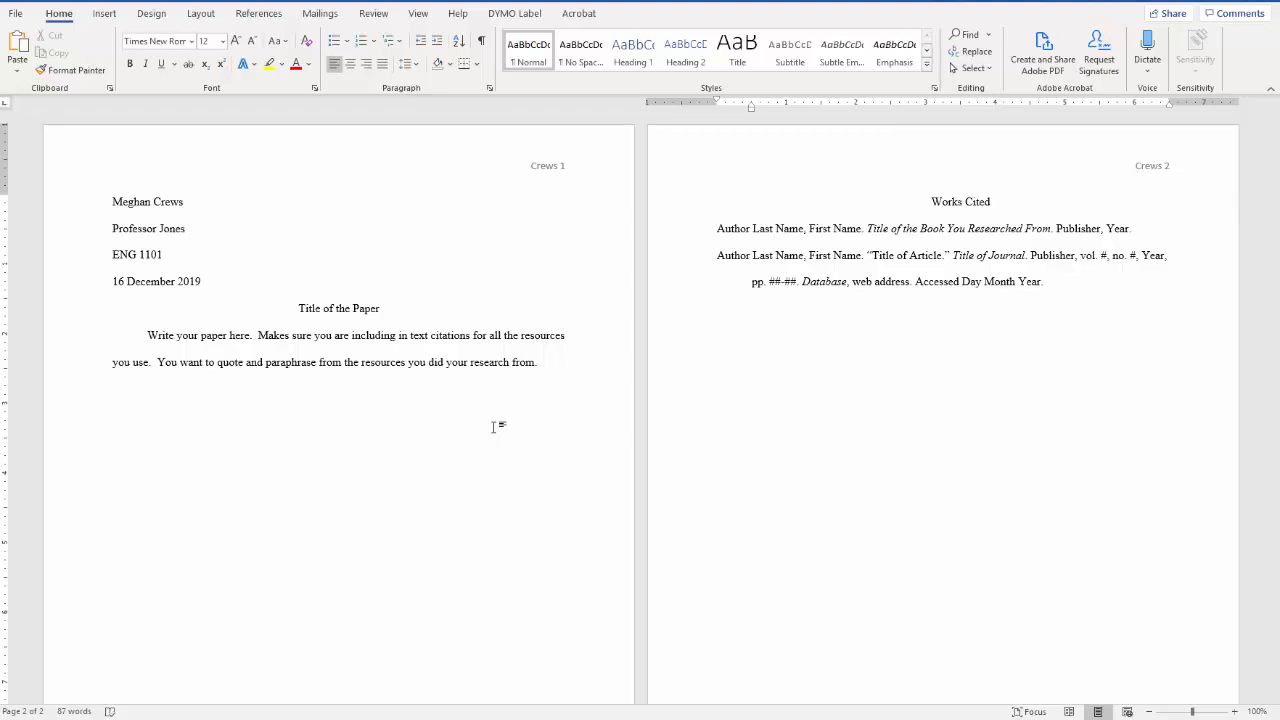